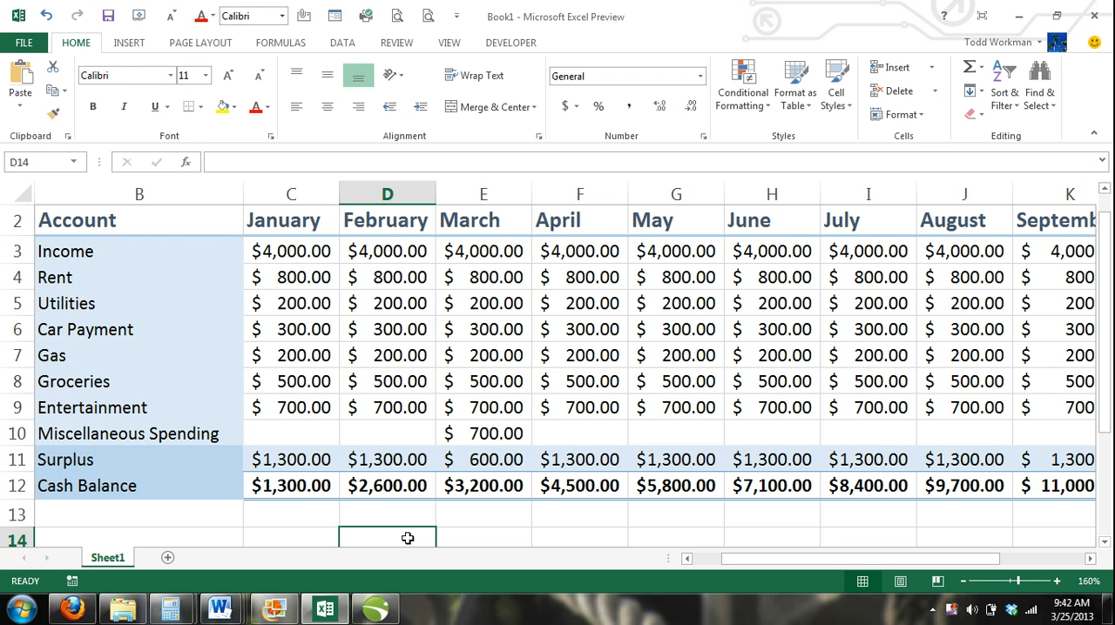
# Step: Add a new comment on E10, the March Miscellaneous Spending amount, and start typing Fishing Kayak
pyautogui.click(17, 432)
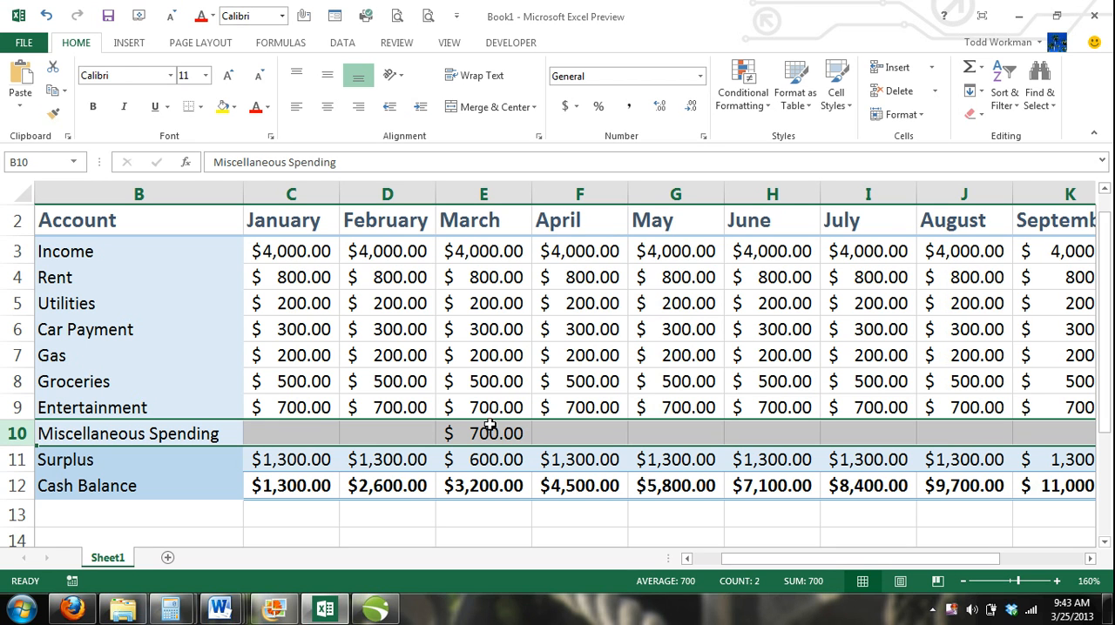
pyautogui.moveTo(487, 434)
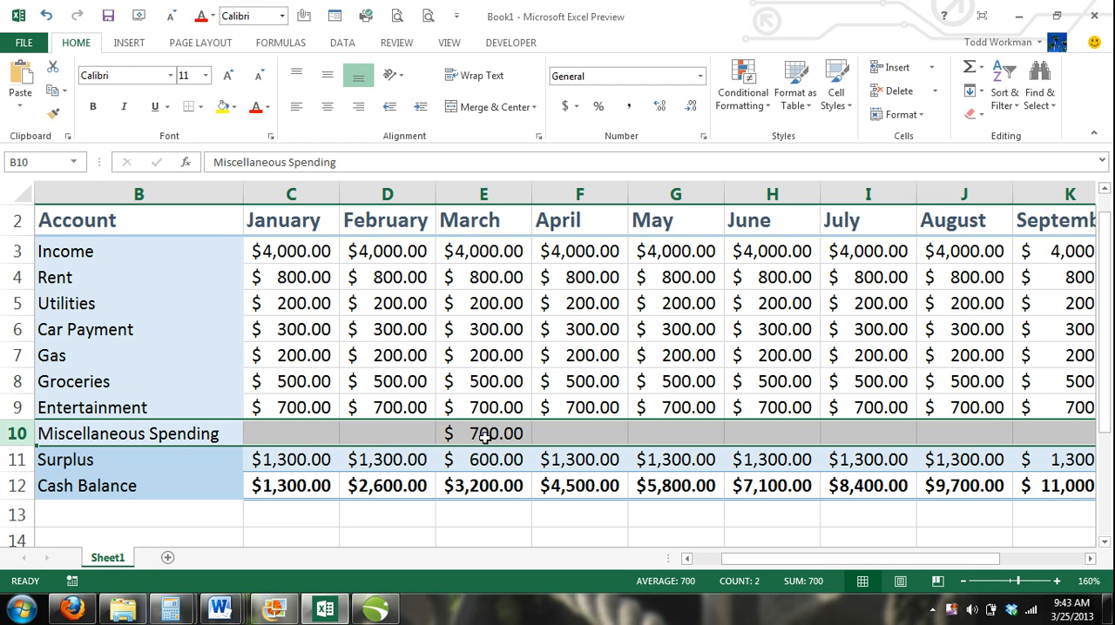
pyautogui.click(485, 434)
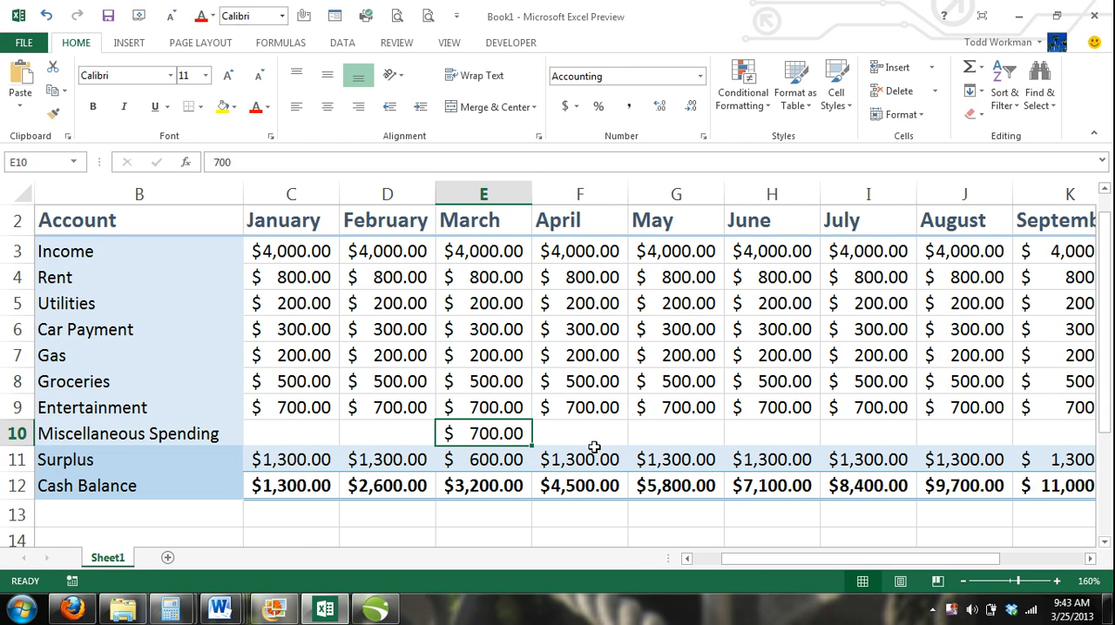
pyautogui.moveTo(397, 41)
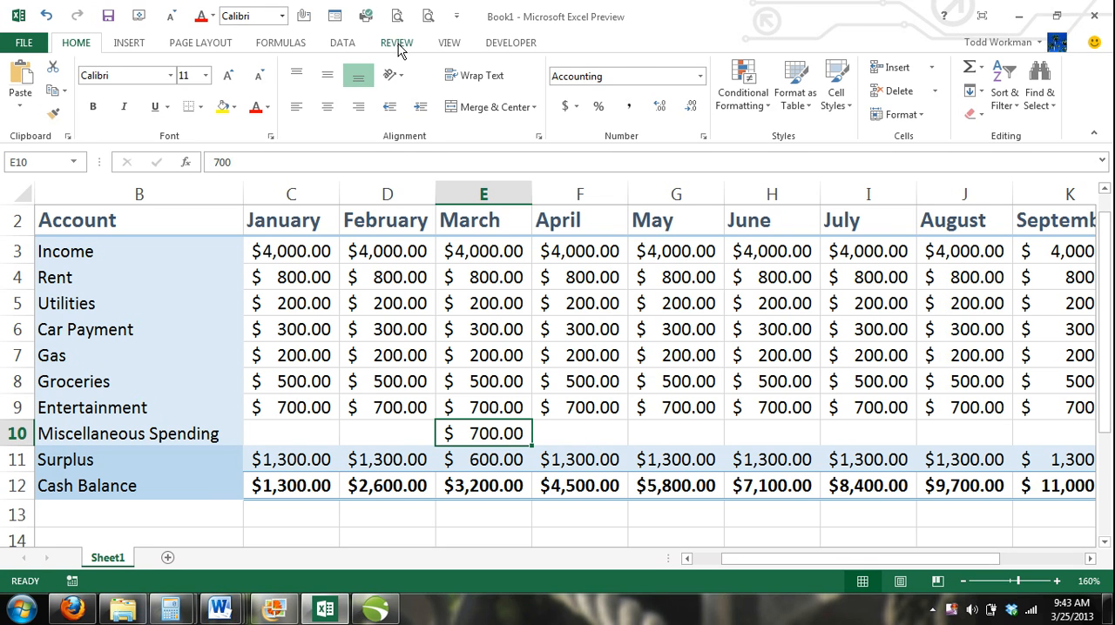
pyautogui.click(397, 42)
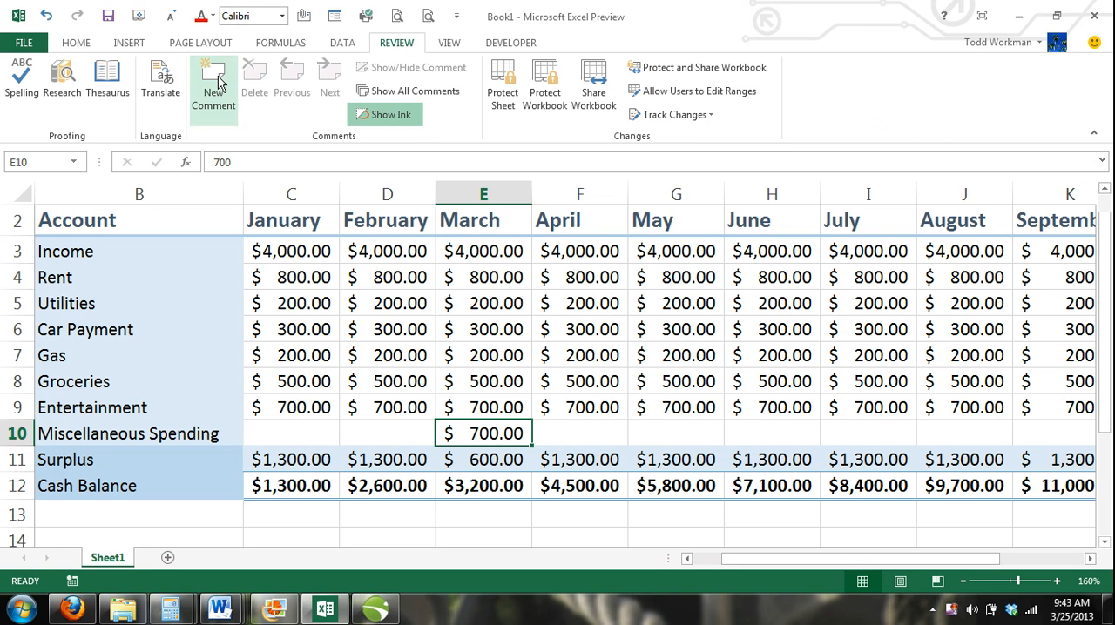
pyautogui.click(212, 84)
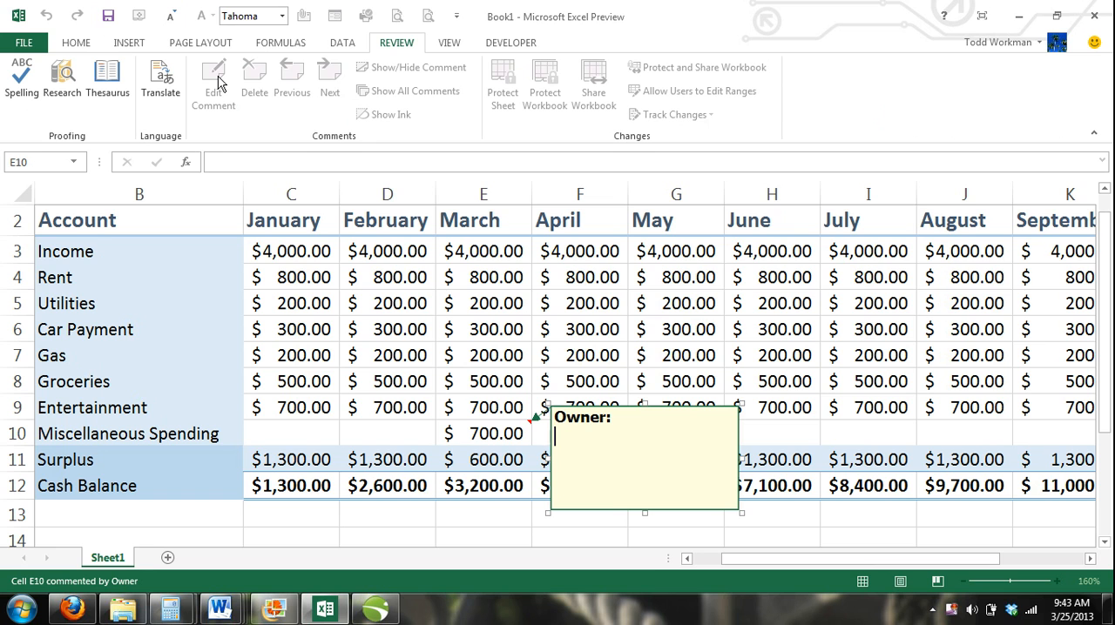
pyautogui.write('Fishing Kayak')
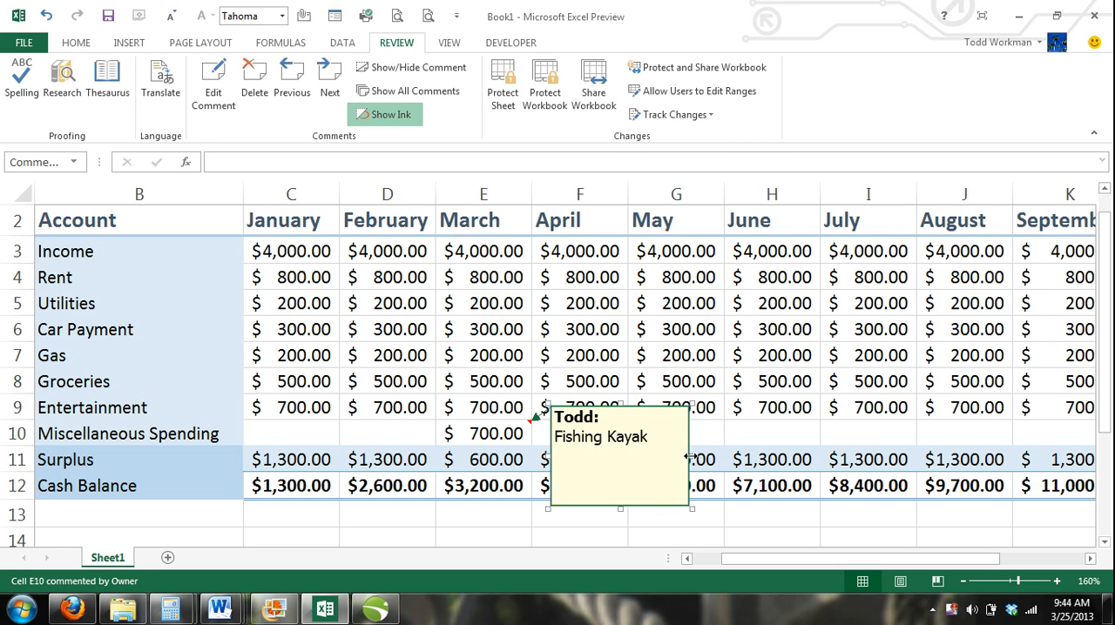
pyautogui.moveTo(644, 533)
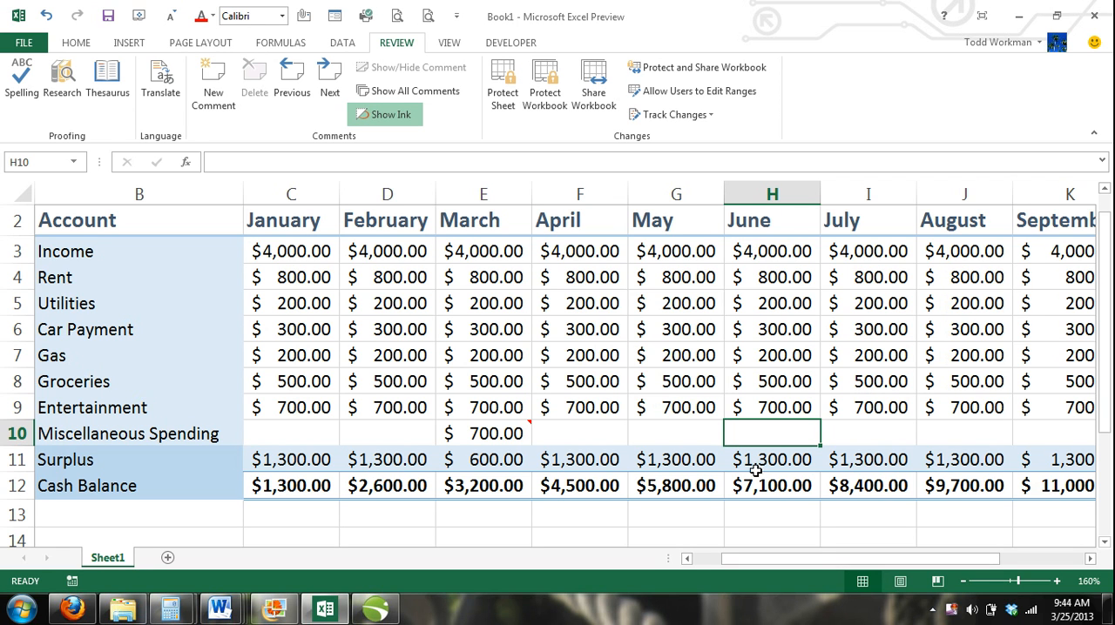
pyautogui.moveTo(514, 439)
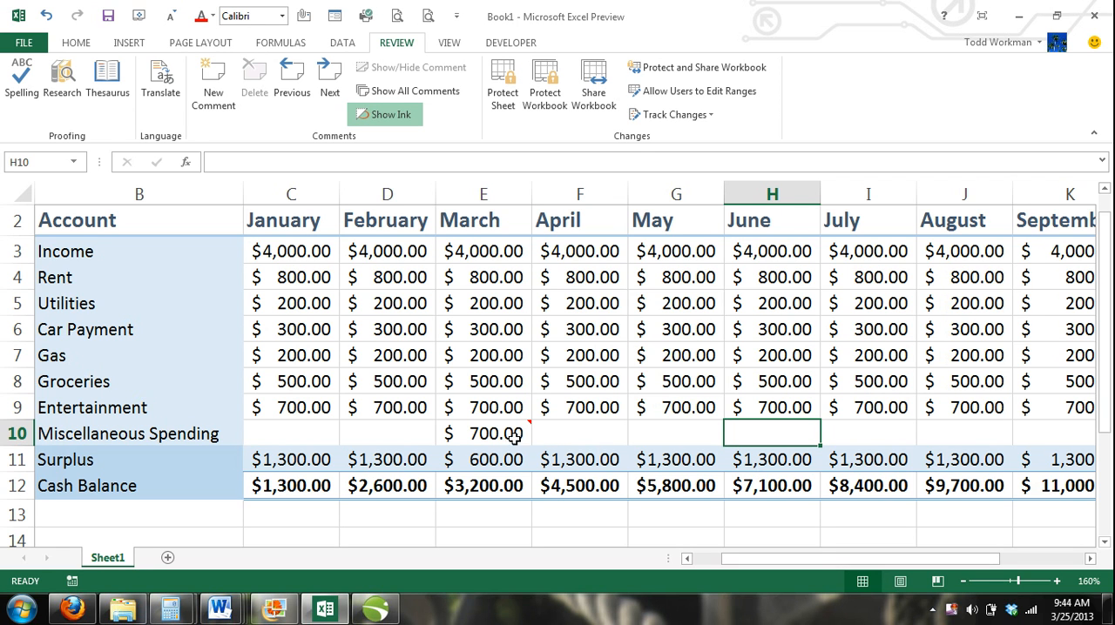
# Step: Reopen the E10 comment for editing and go to Home formatting to enlarge its text
pyautogui.click(484, 432)
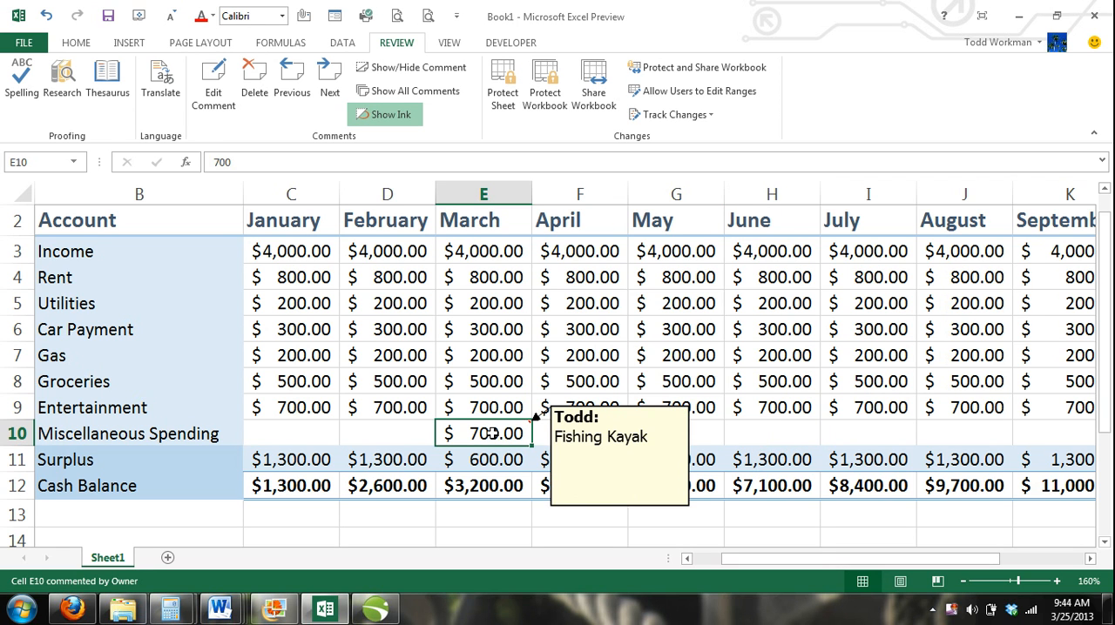
pyautogui.rightClick(484, 434)
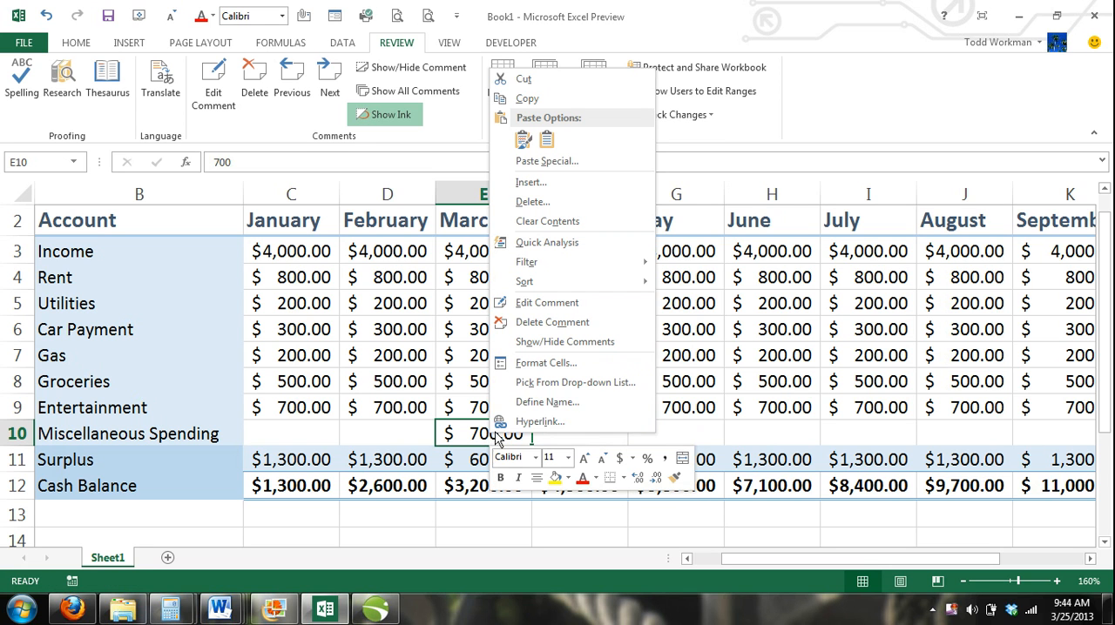
pyautogui.moveTo(547, 303)
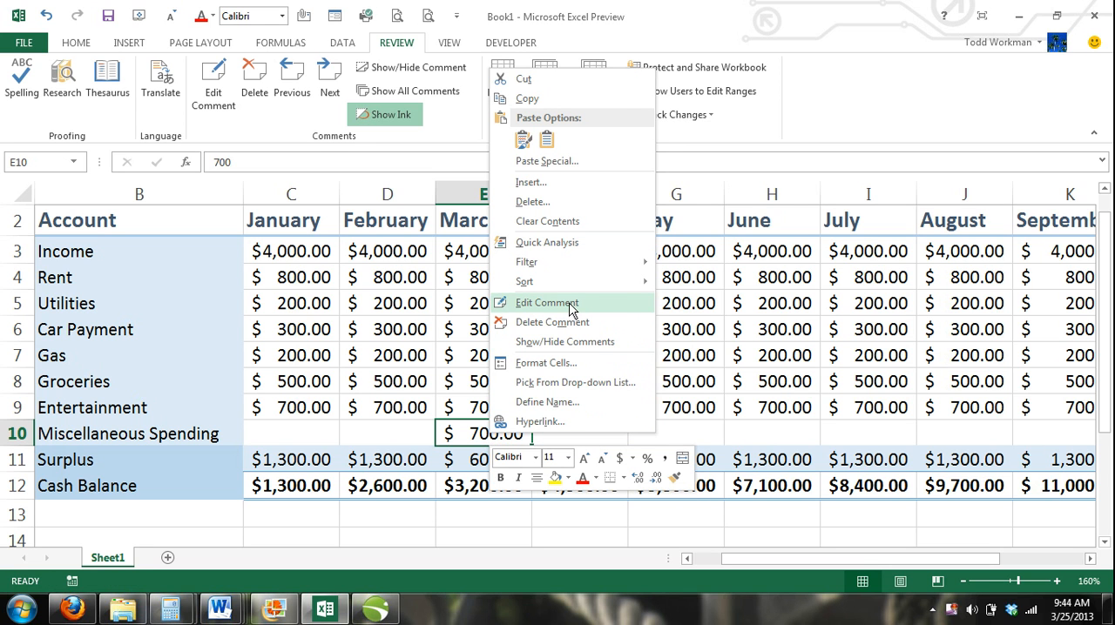
pyautogui.click(547, 303)
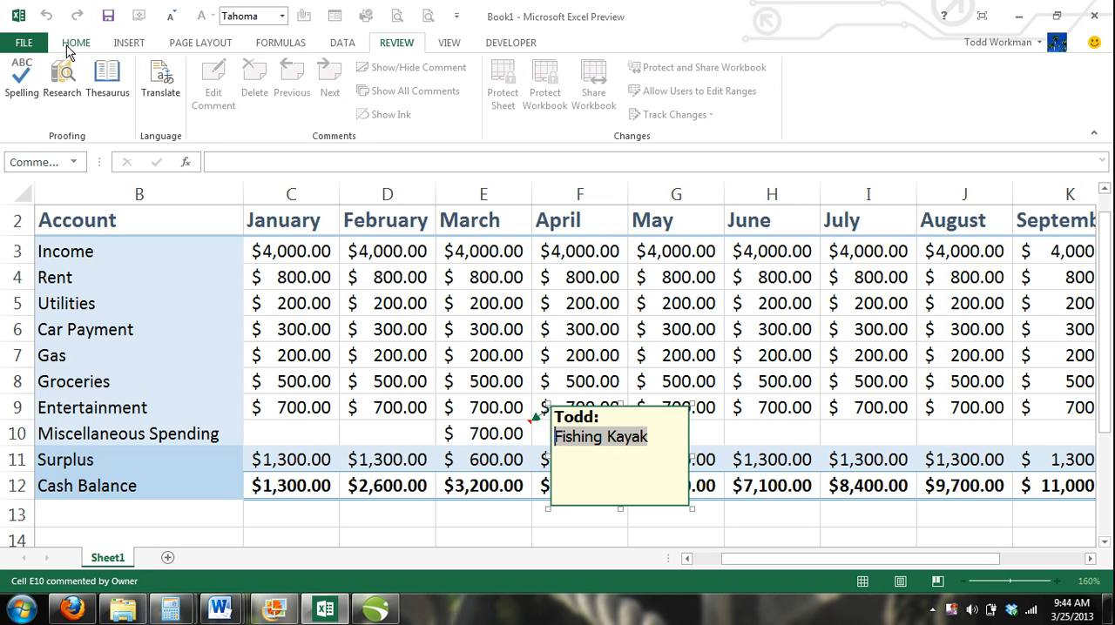
pyautogui.click(77, 42)
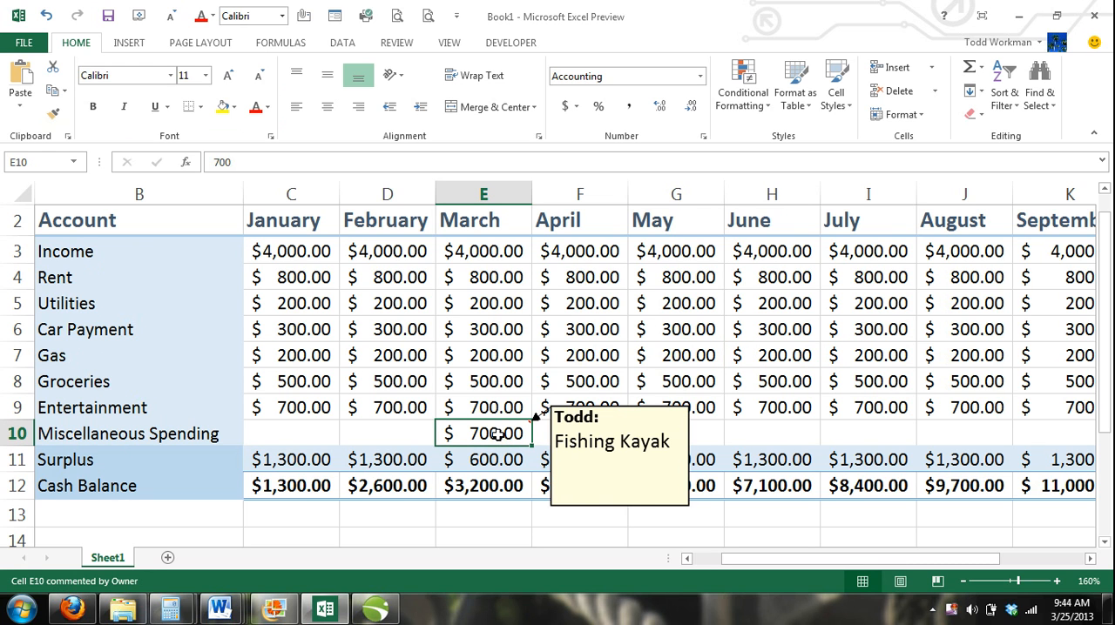
pyautogui.click(397, 42)
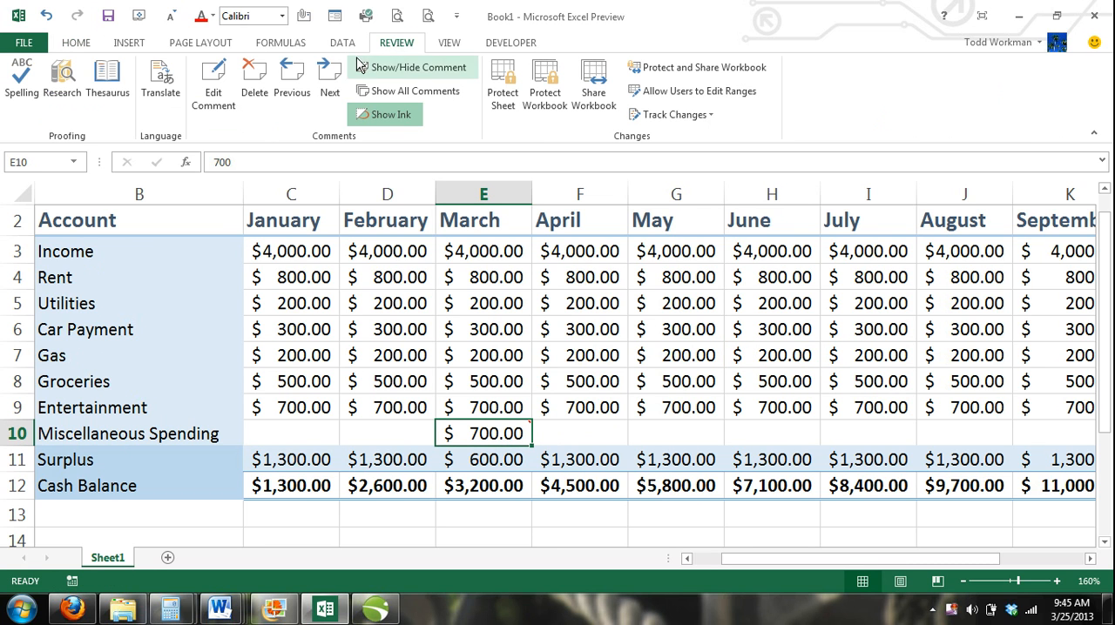
pyautogui.write('Fishing Kayak')
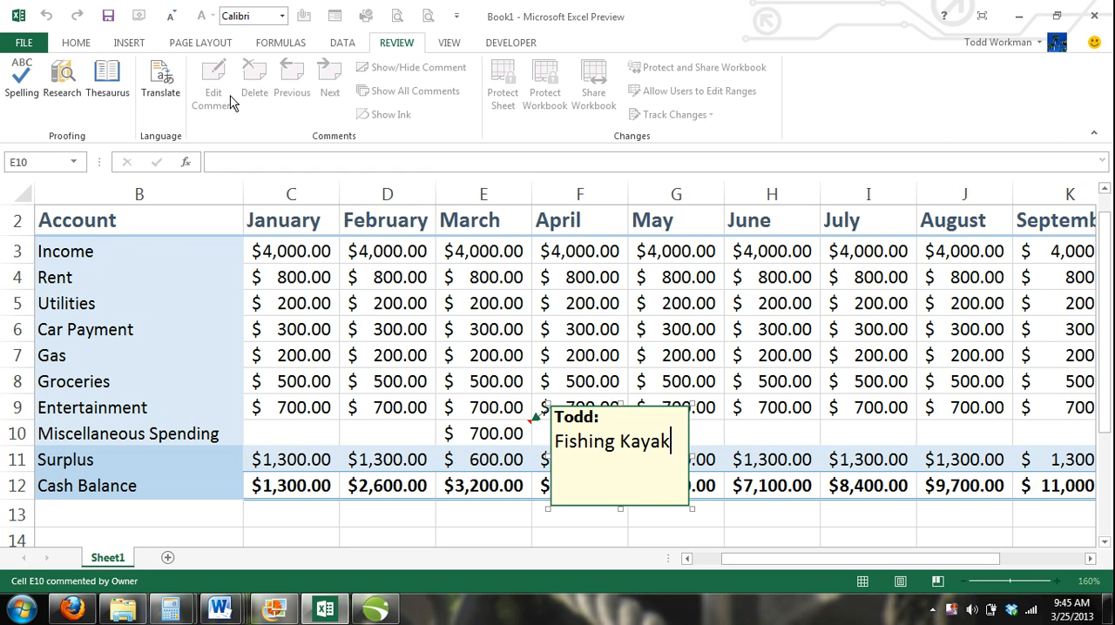
pyautogui.moveTo(656, 418)
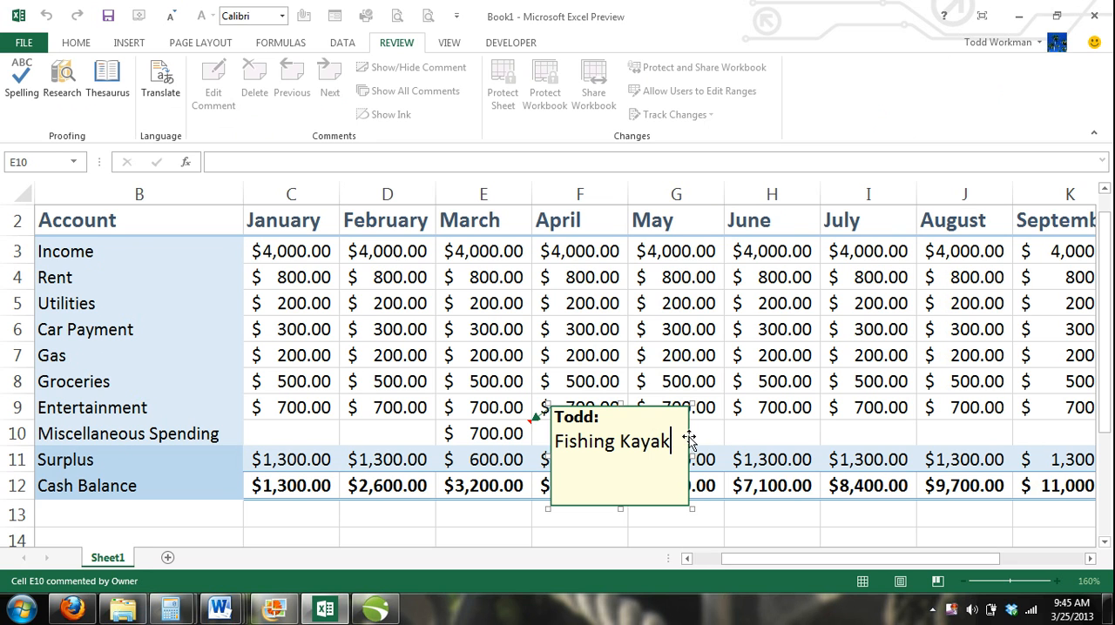
pyautogui.rightClick(688, 436)
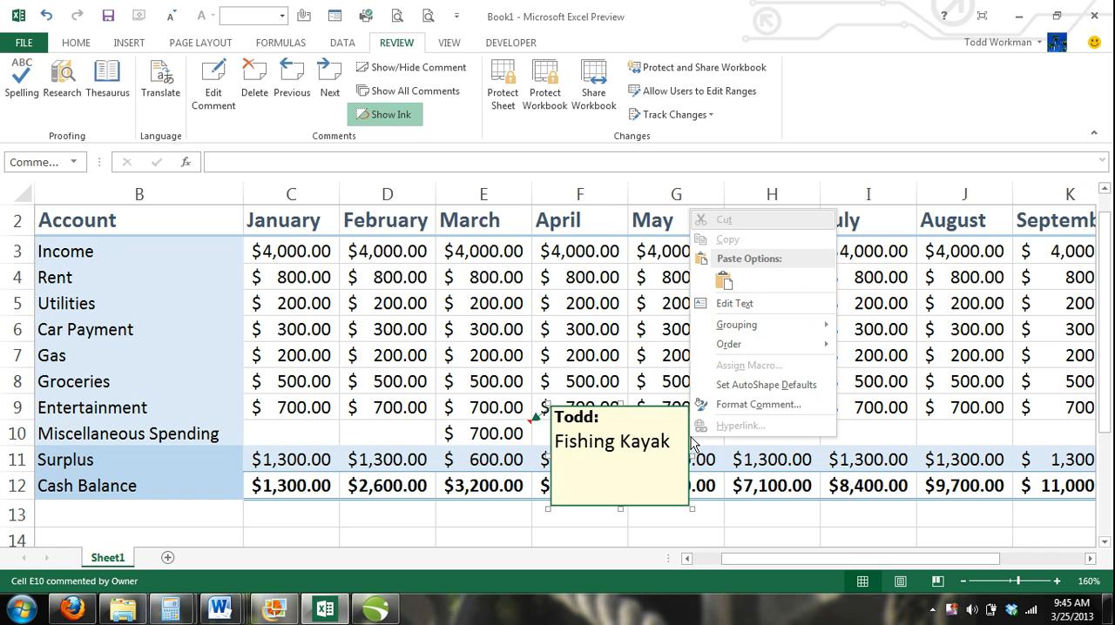
pyautogui.moveTo(735, 404)
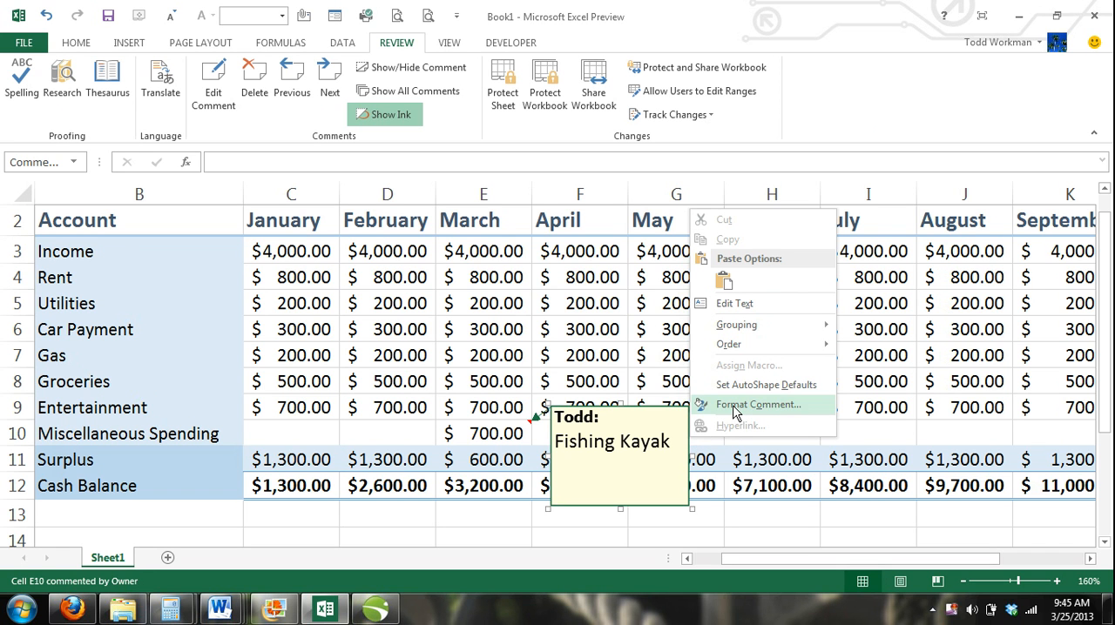
pyautogui.click(758, 404)
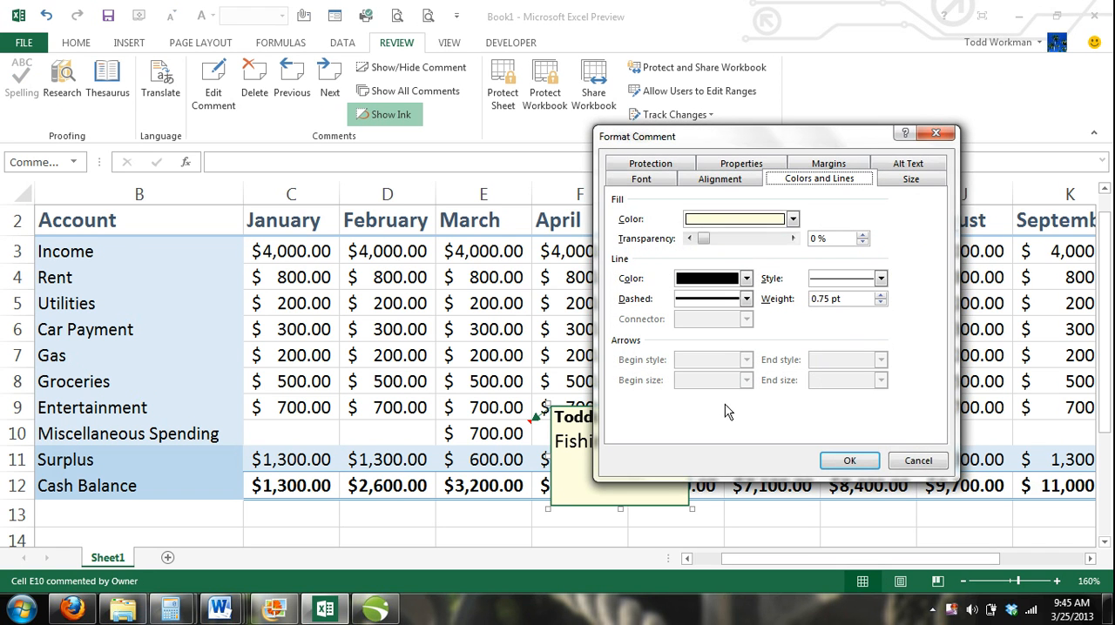
pyautogui.moveTo(738, 411)
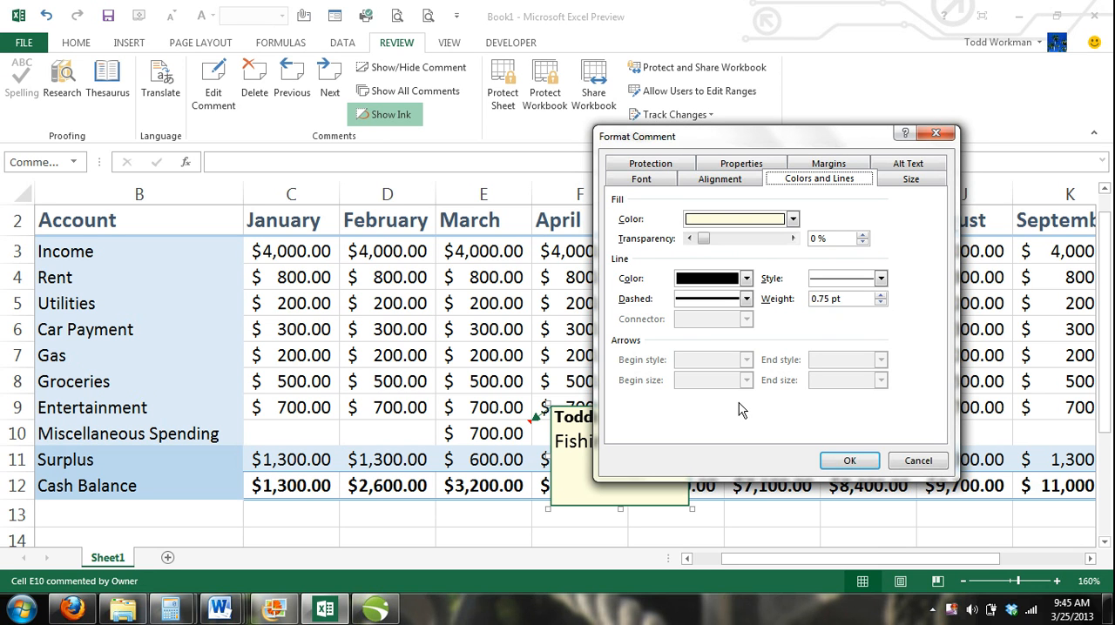
pyautogui.moveTo(944, 230)
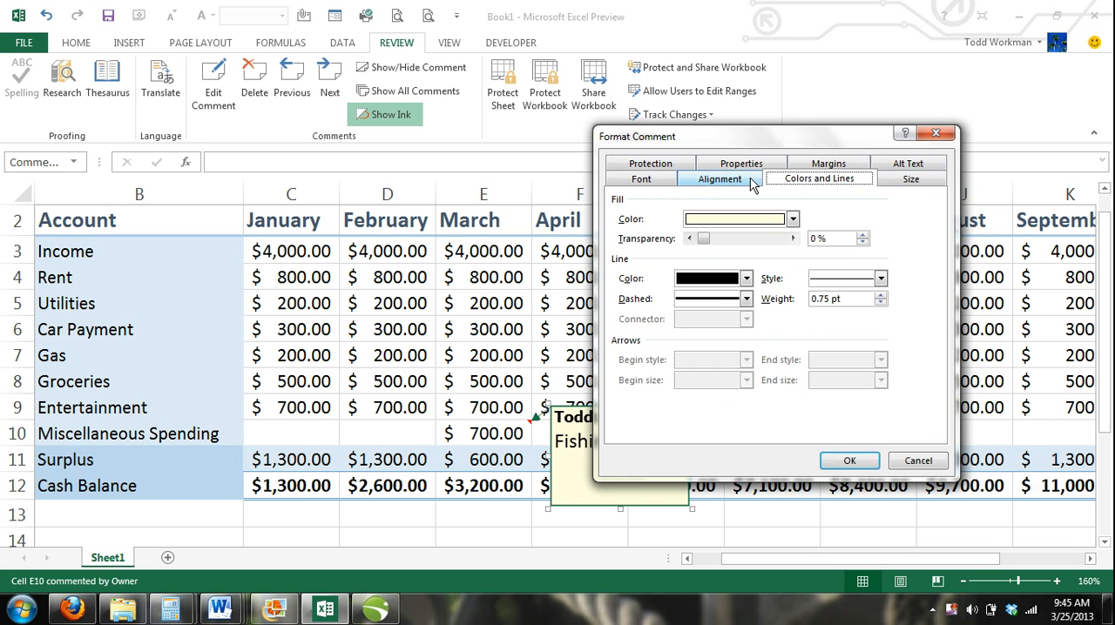
pyautogui.click(641, 177)
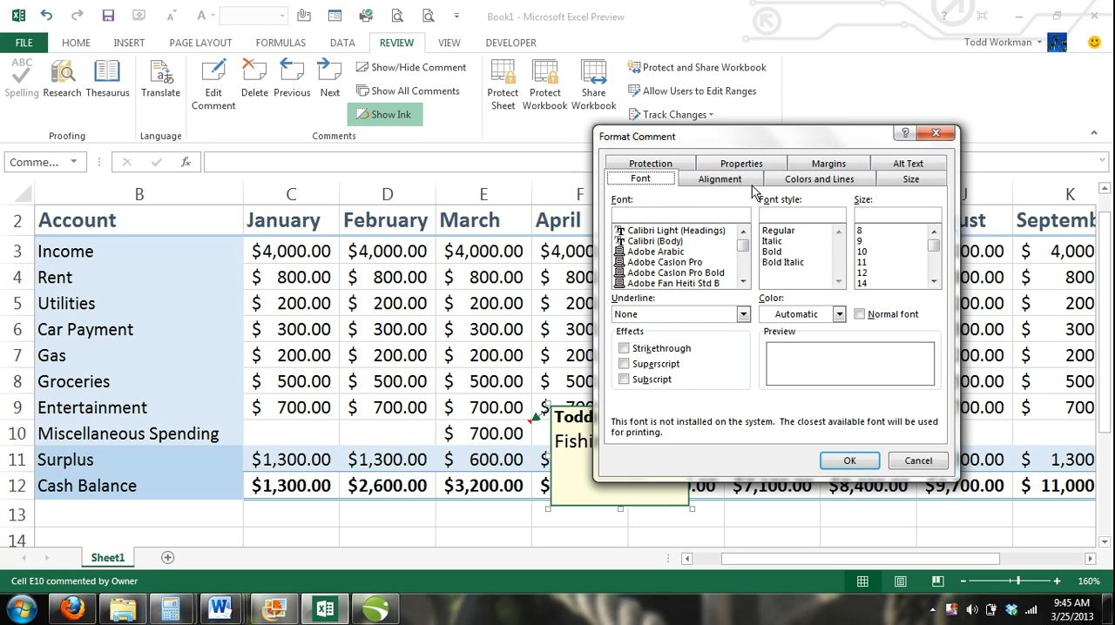
pyautogui.click(910, 178)
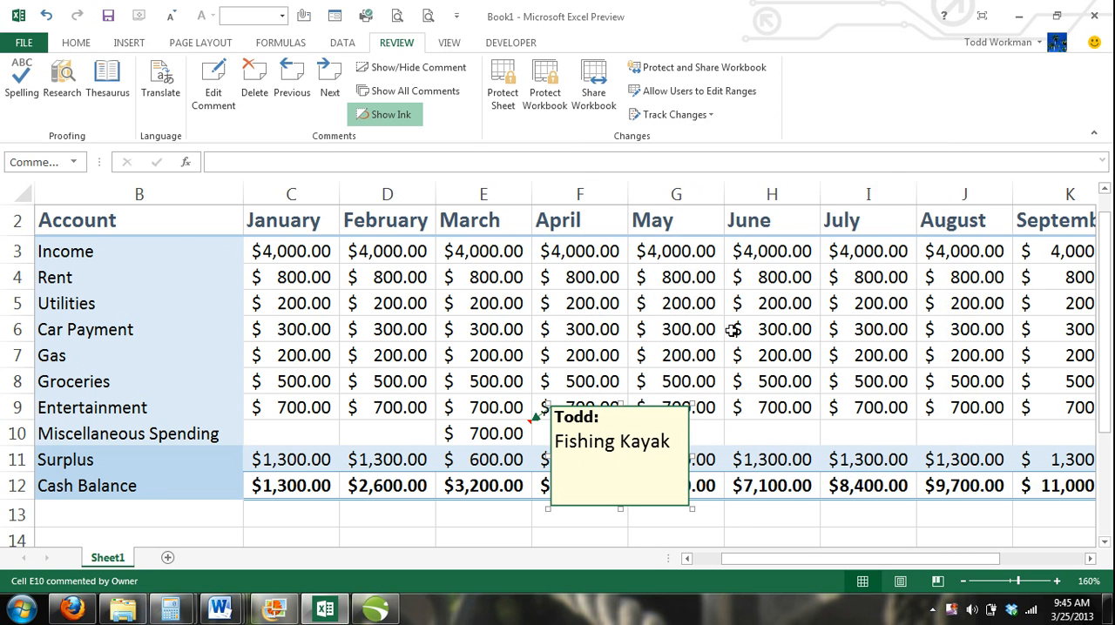
pyautogui.click(771, 382)
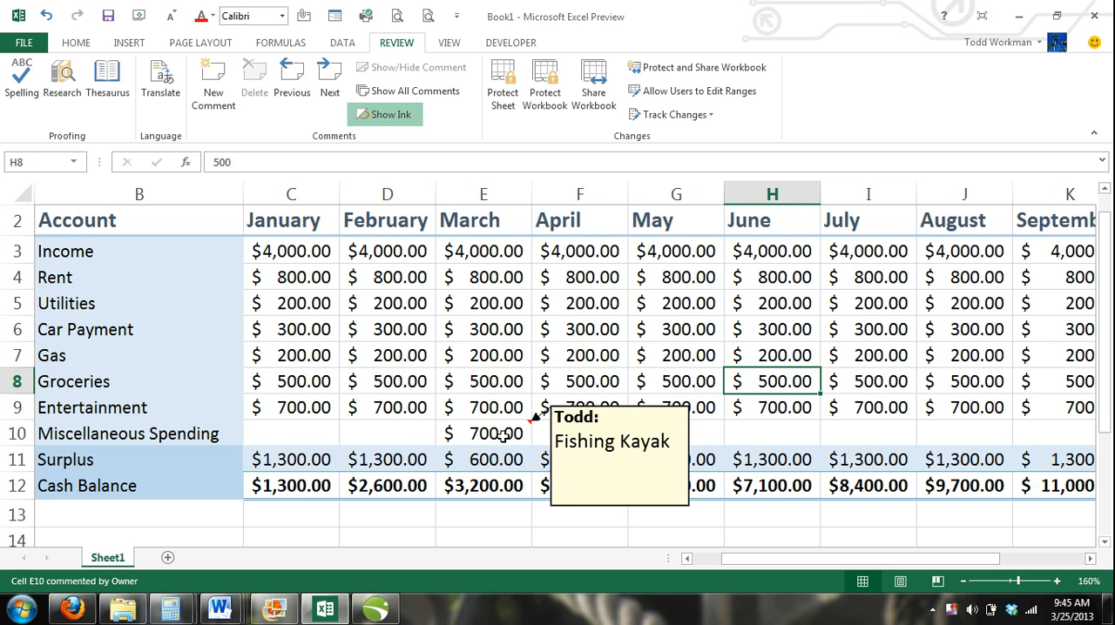
# Step: Edit the E10 comment, open Format Comment's Colors and Lines page and drop down the fill colour choices
pyautogui.click(484, 432)
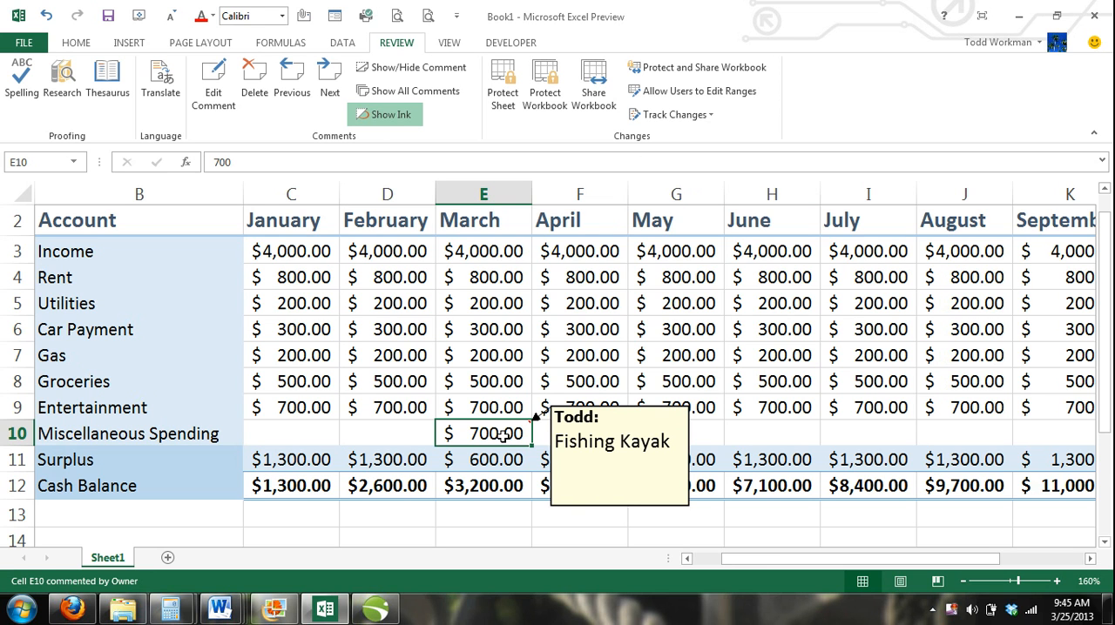
pyautogui.moveTo(497, 460)
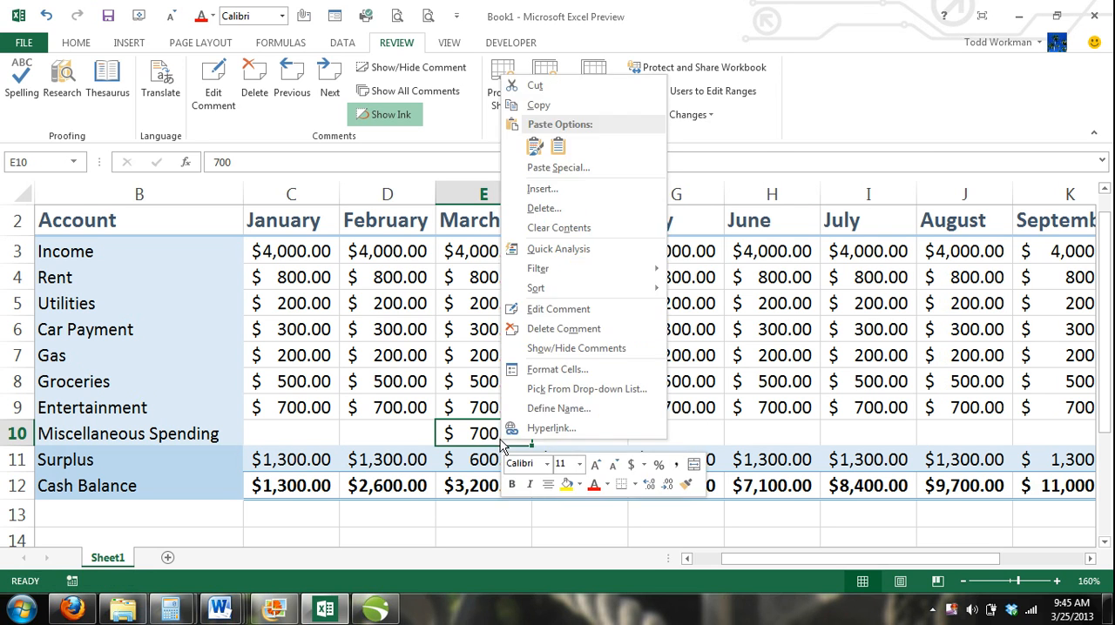
pyautogui.click(557, 309)
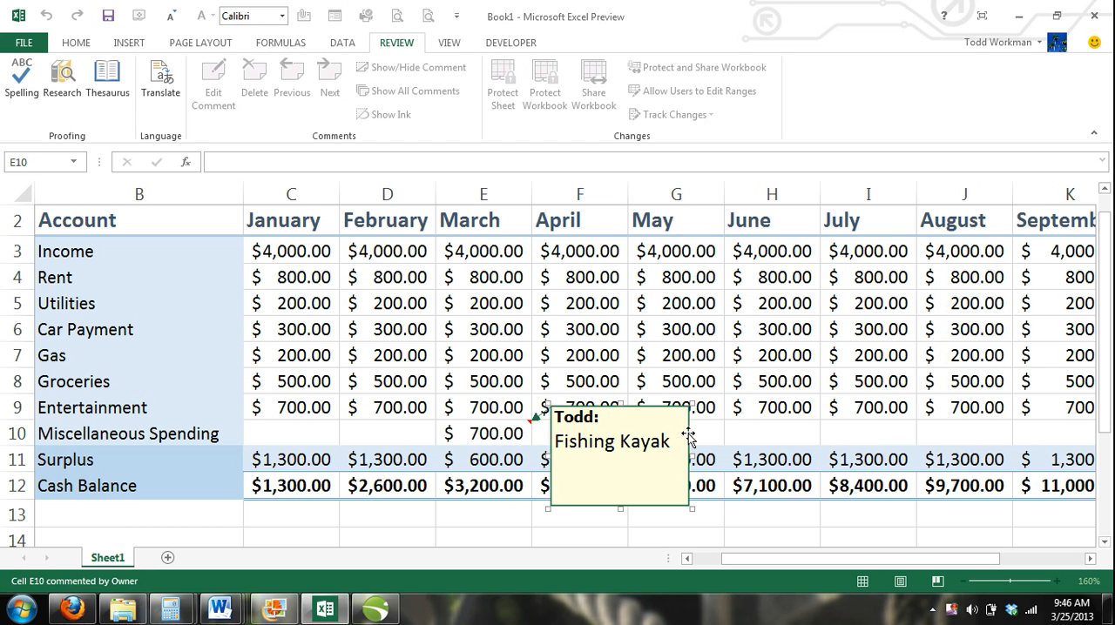
pyautogui.rightClick(690, 439)
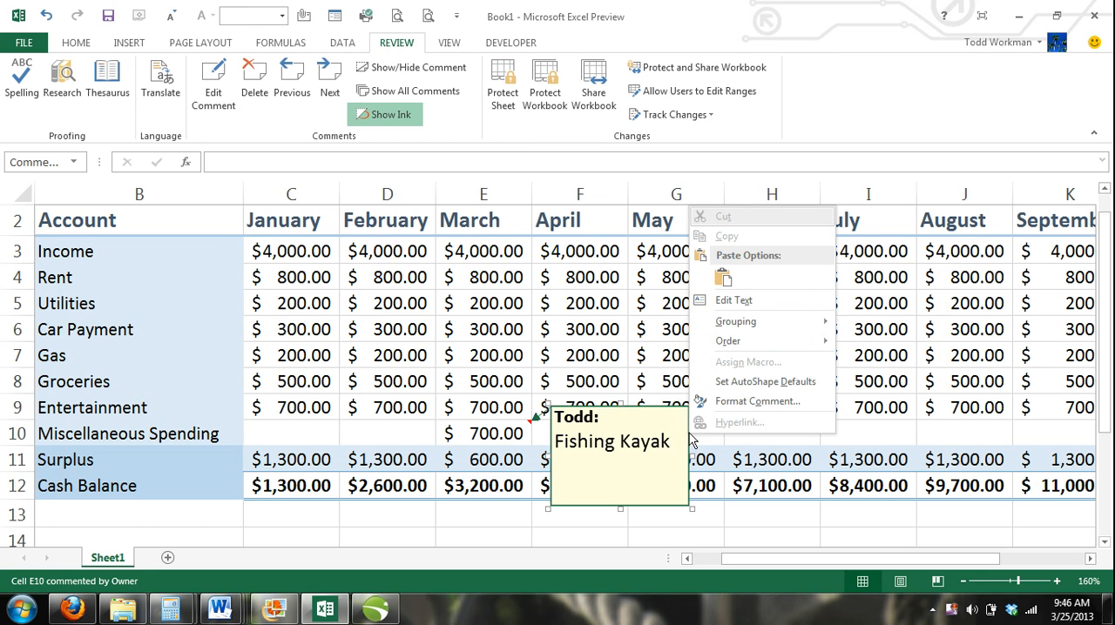
pyautogui.click(758, 401)
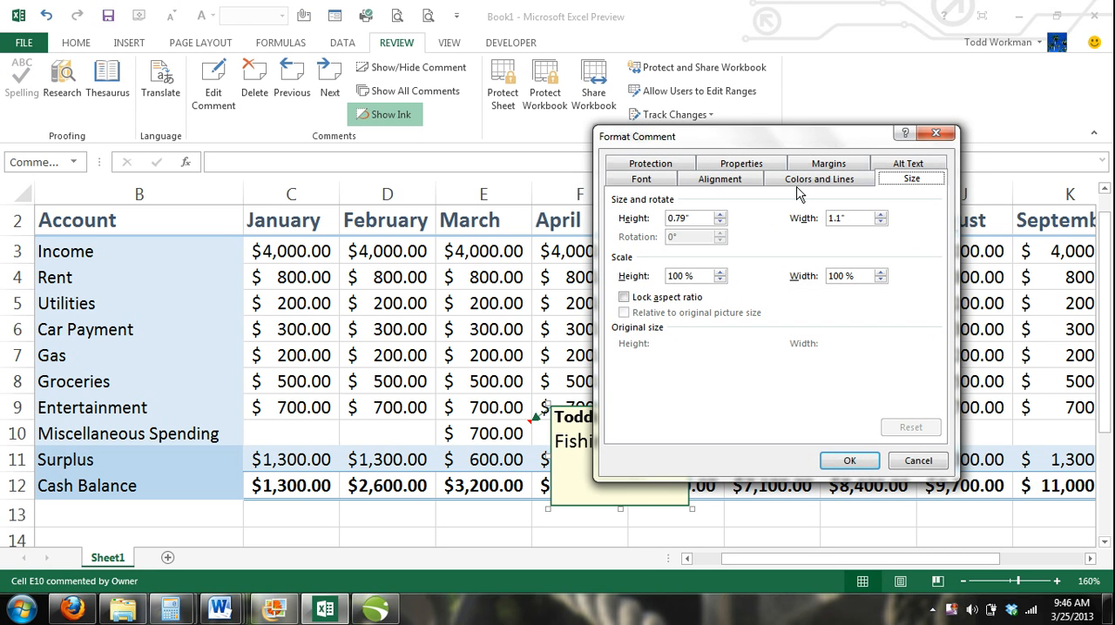
pyautogui.click(819, 177)
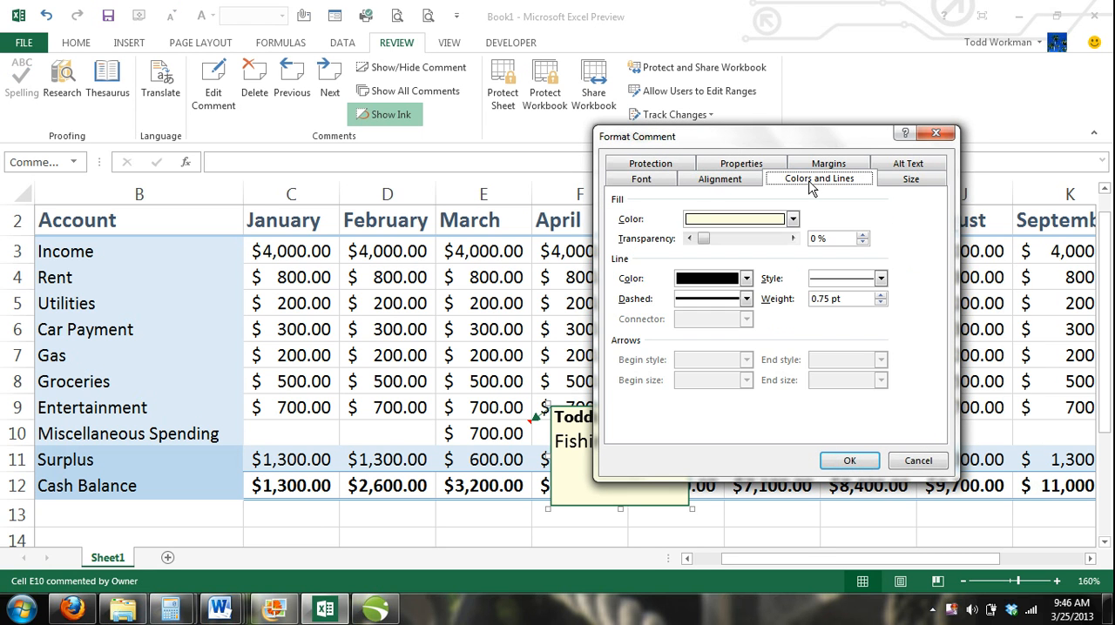
pyautogui.click(791, 220)
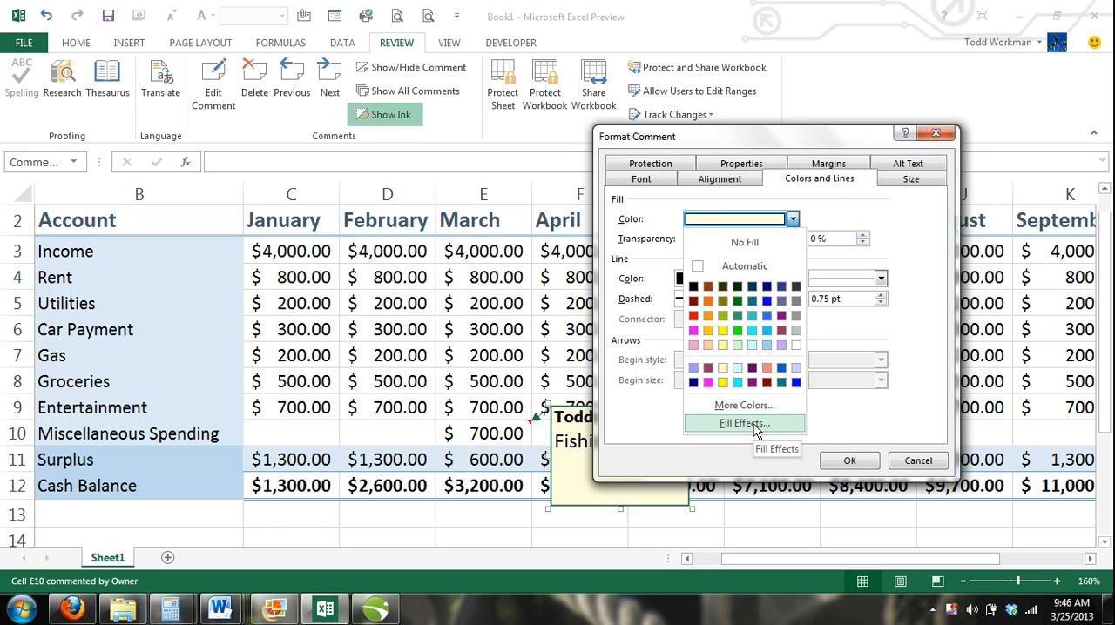
# Step: Choose Fill Effects and show its Picture fill settings
pyautogui.click(743, 424)
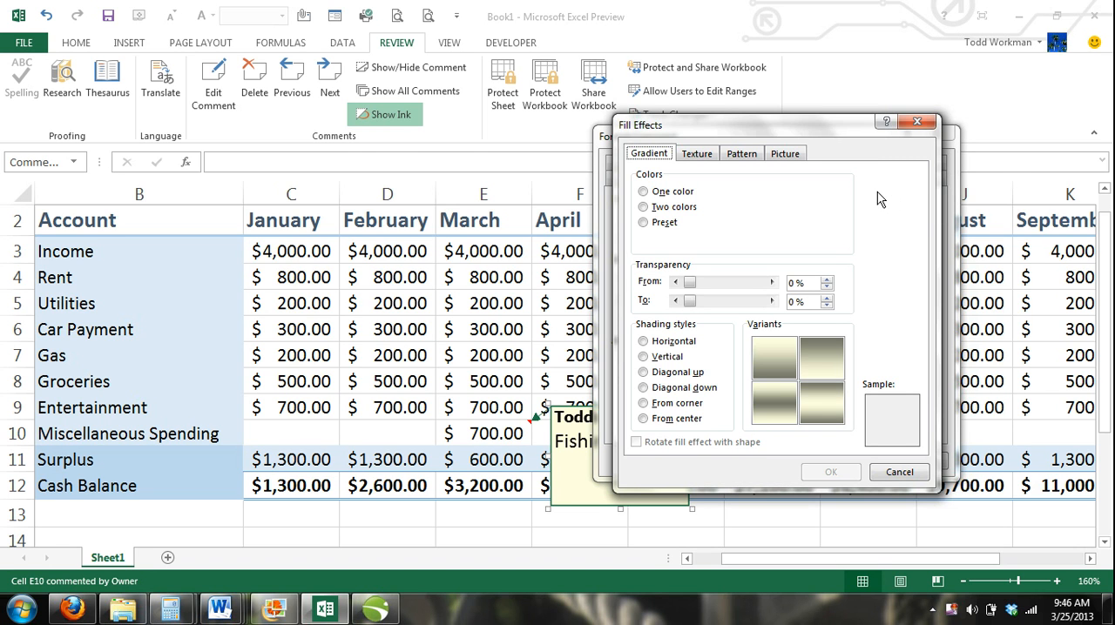
pyautogui.moveTo(809, 181)
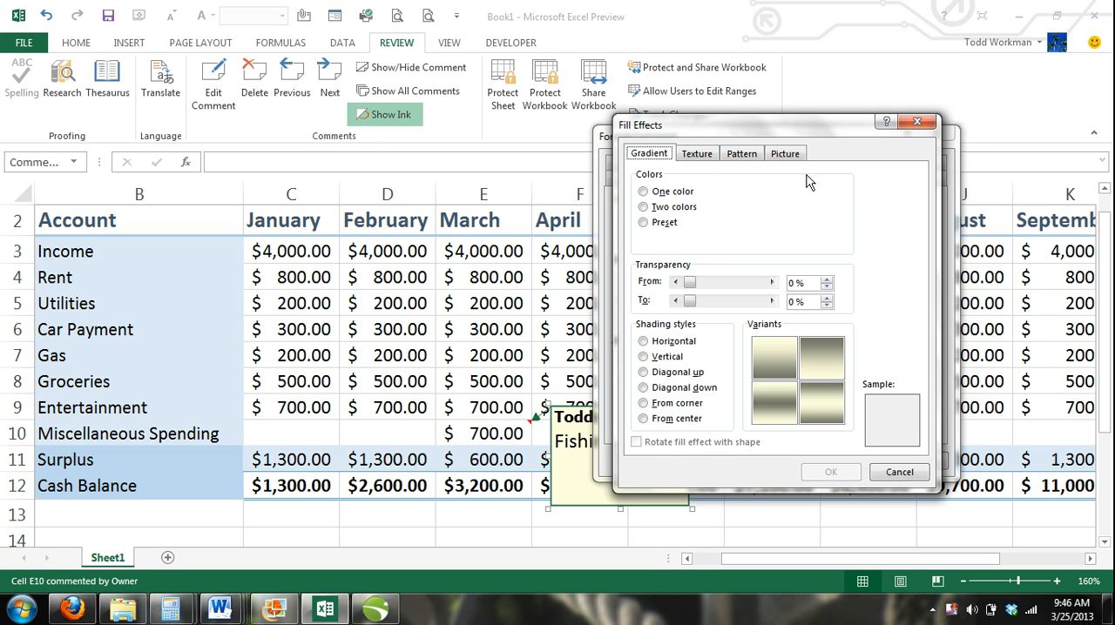
pyautogui.click(784, 154)
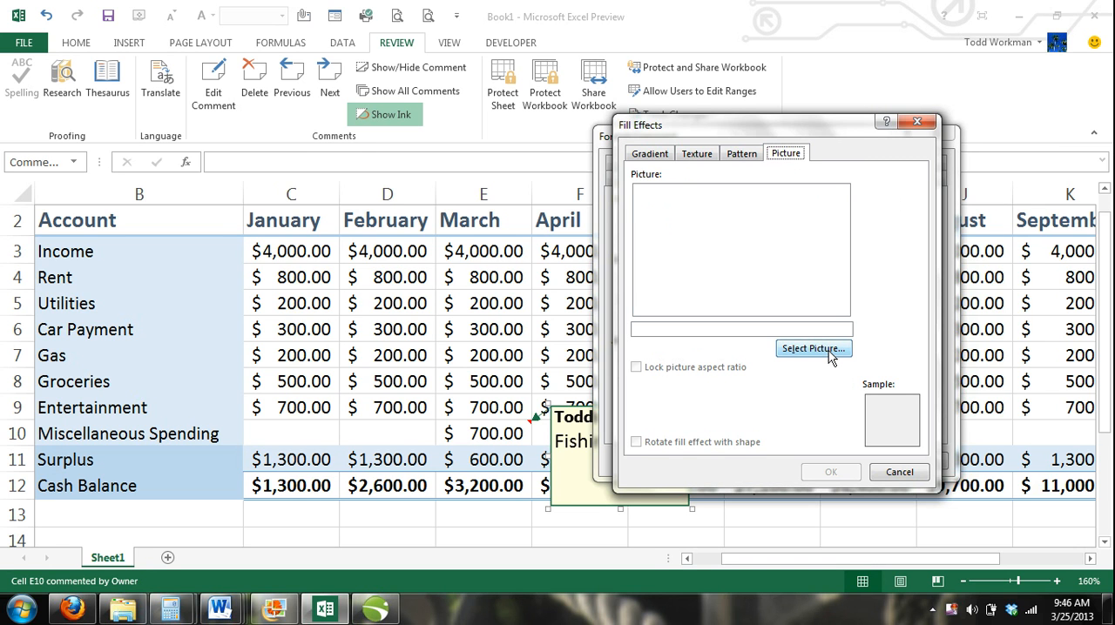
# Step: Search Office.com Clip Art for Kayak, insert the kayaking photo and apply it as the comment's background
pyautogui.click(811, 348)
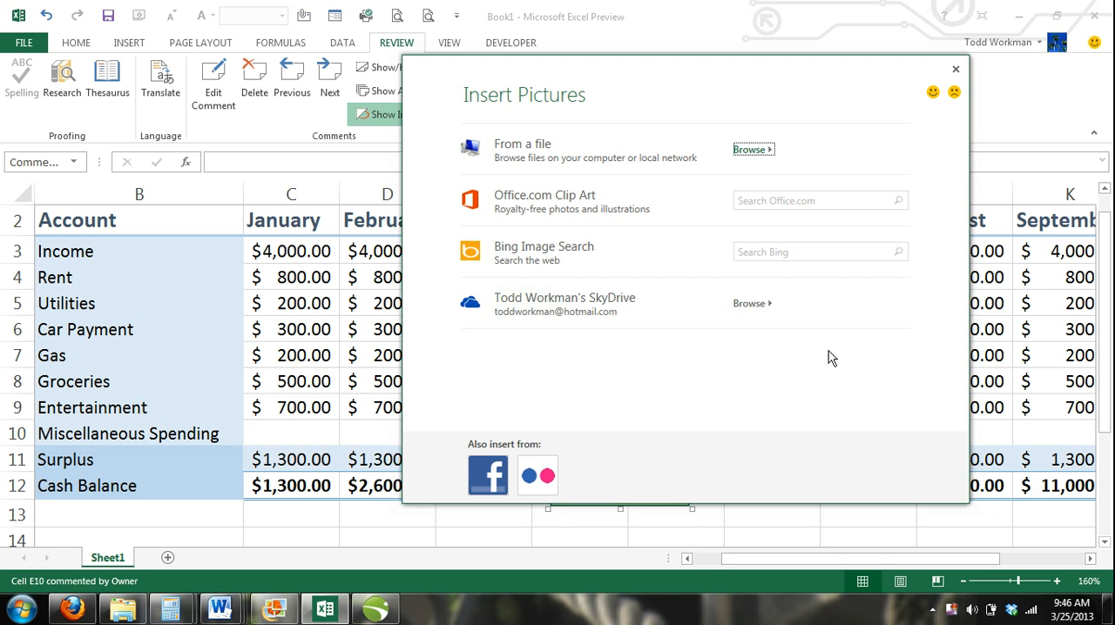
pyautogui.moveTo(659, 206)
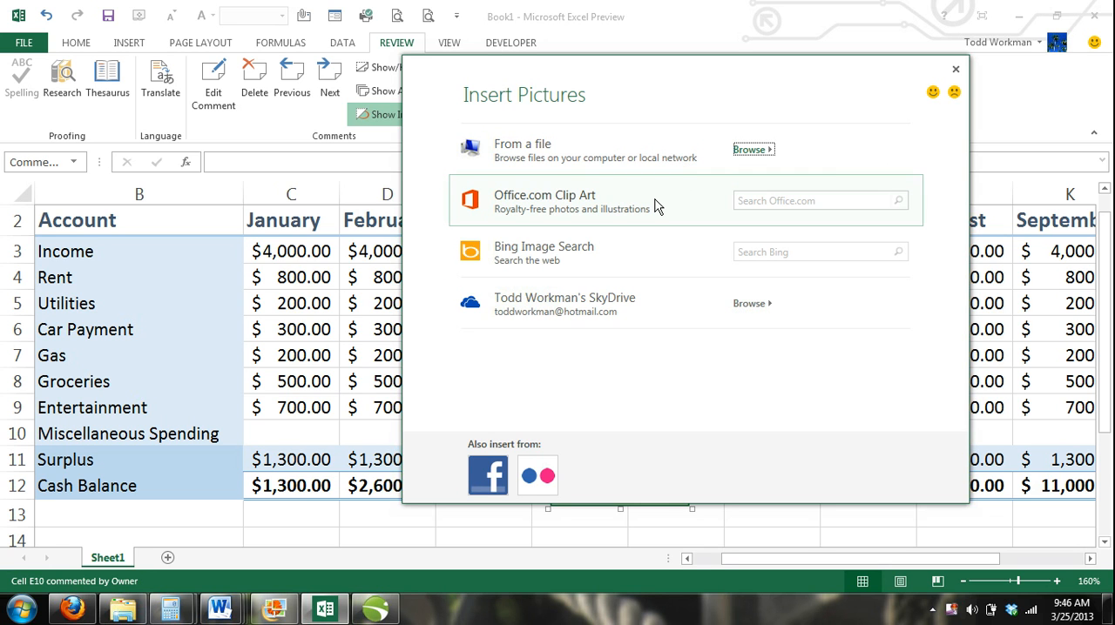
pyautogui.moveTo(666, 262)
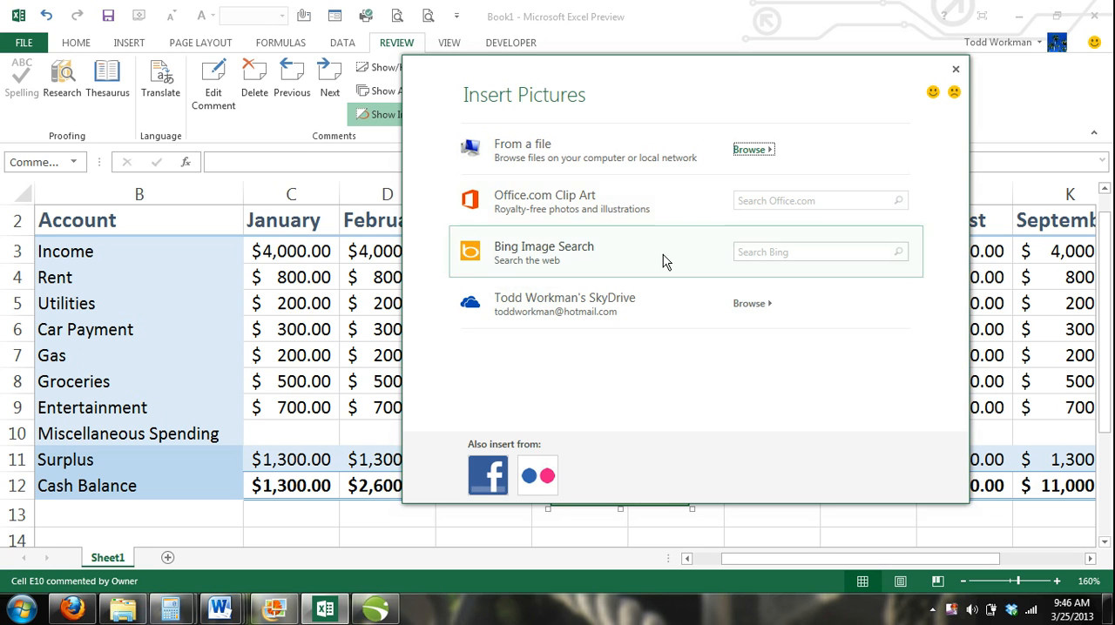
pyautogui.moveTo(658, 305)
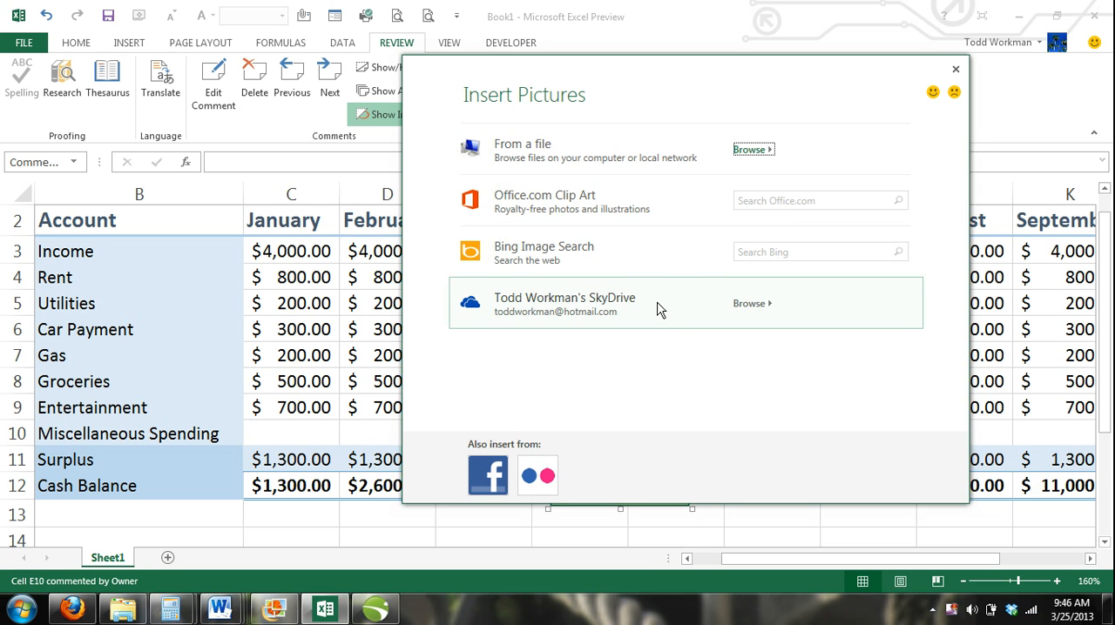
pyautogui.moveTo(662, 269)
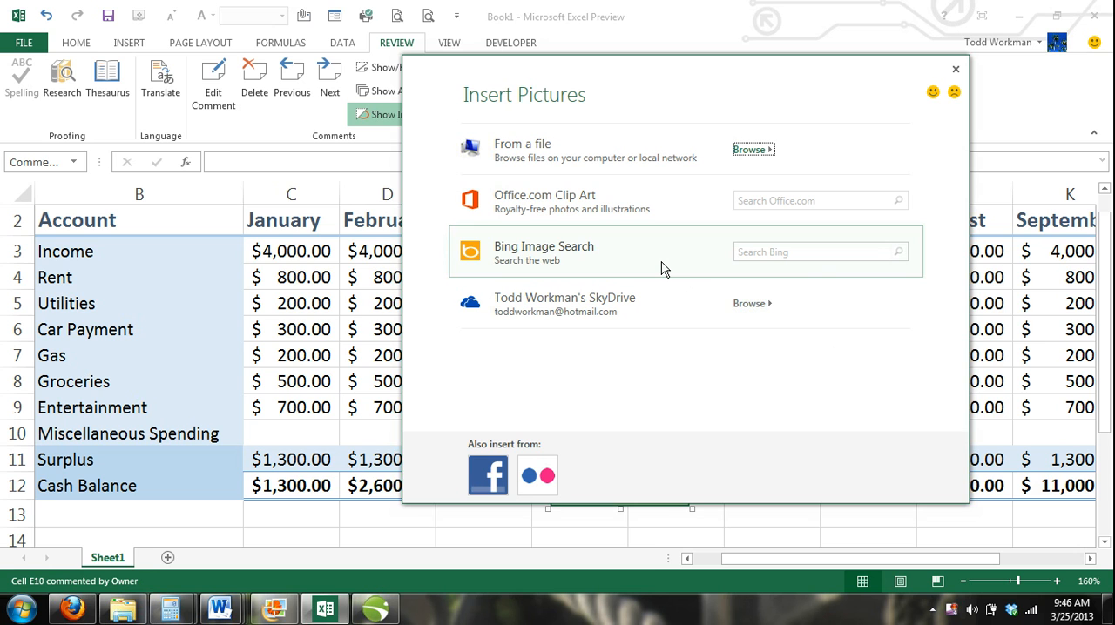
pyautogui.moveTo(728, 396)
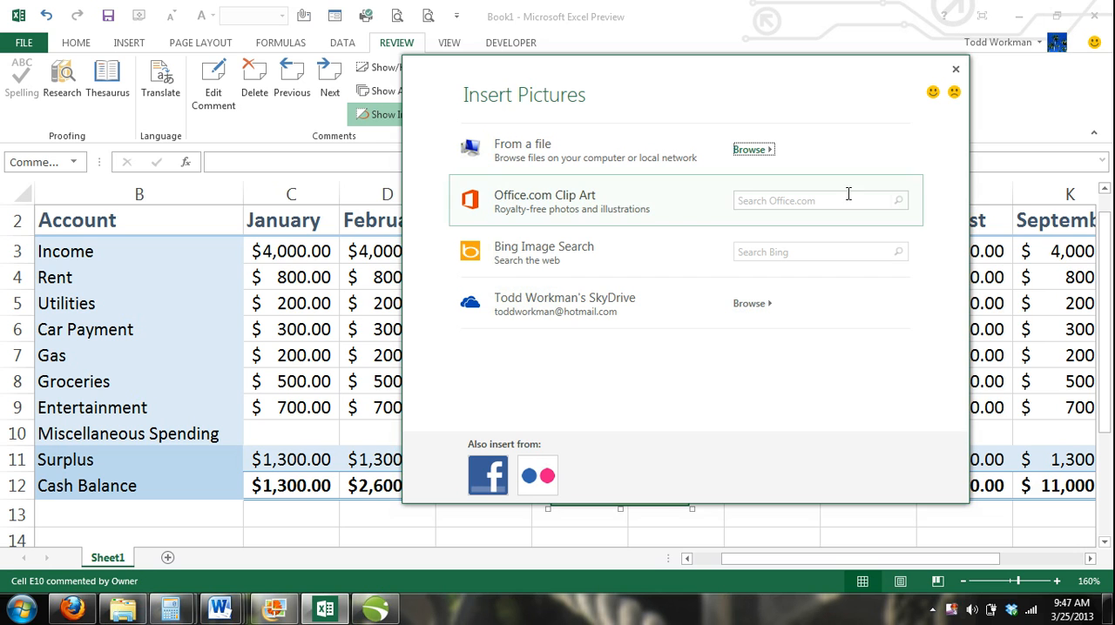
pyautogui.click(819, 200)
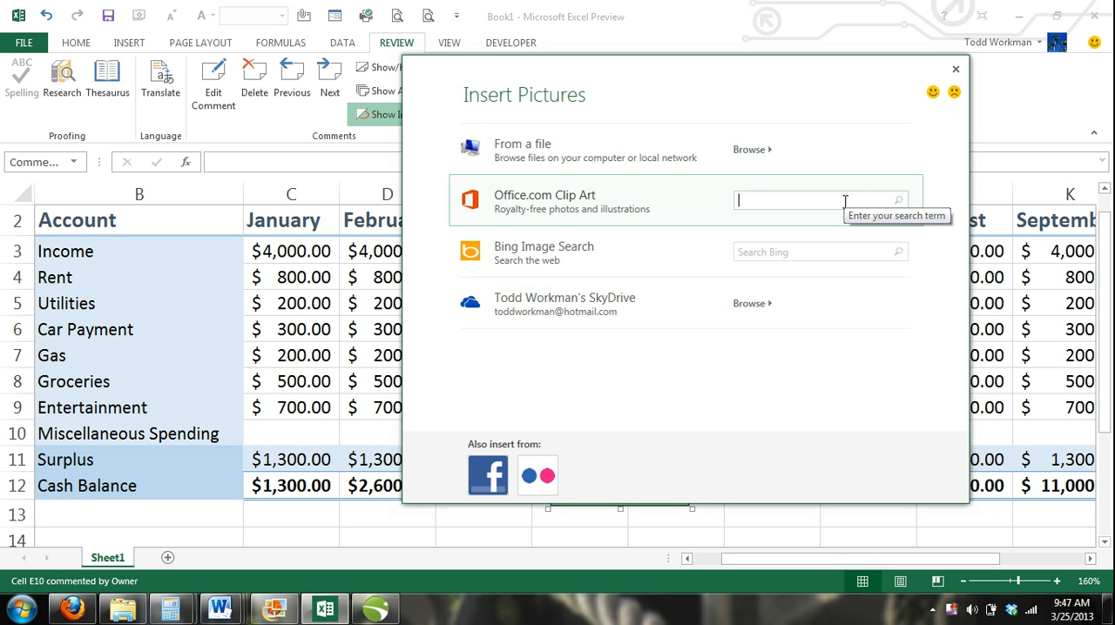
pyautogui.write('Kayak')
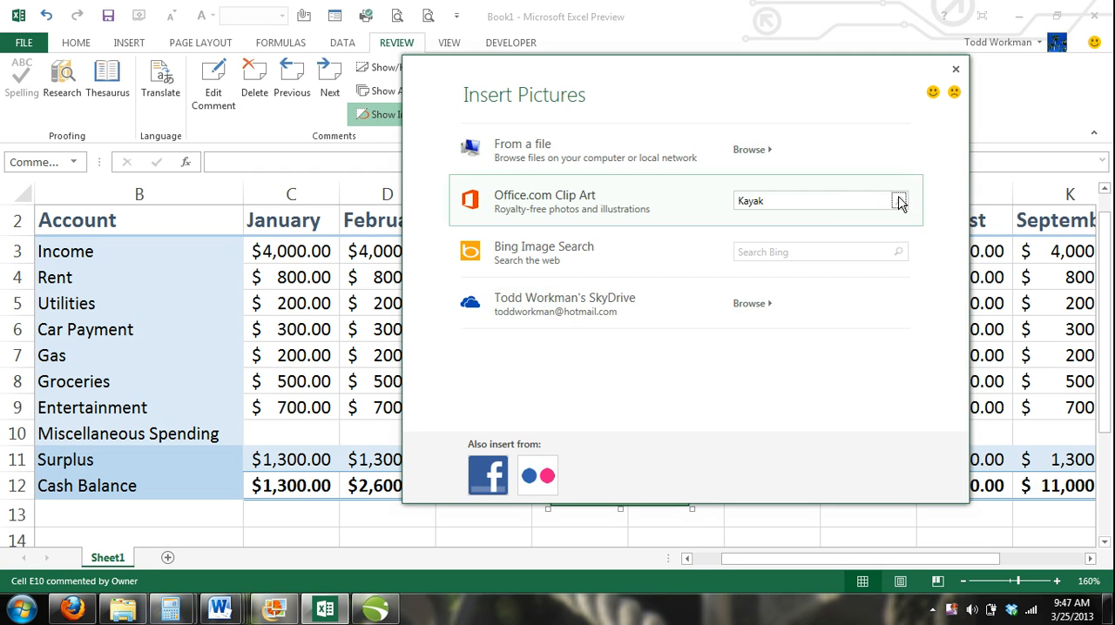
pyautogui.click(899, 201)
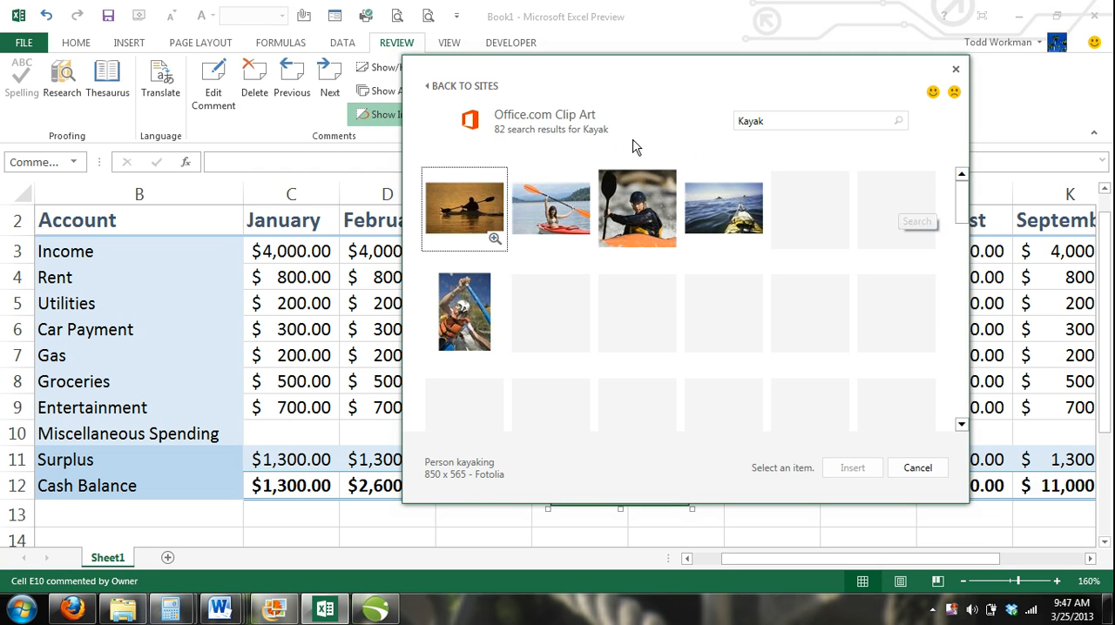
pyautogui.click(896, 207)
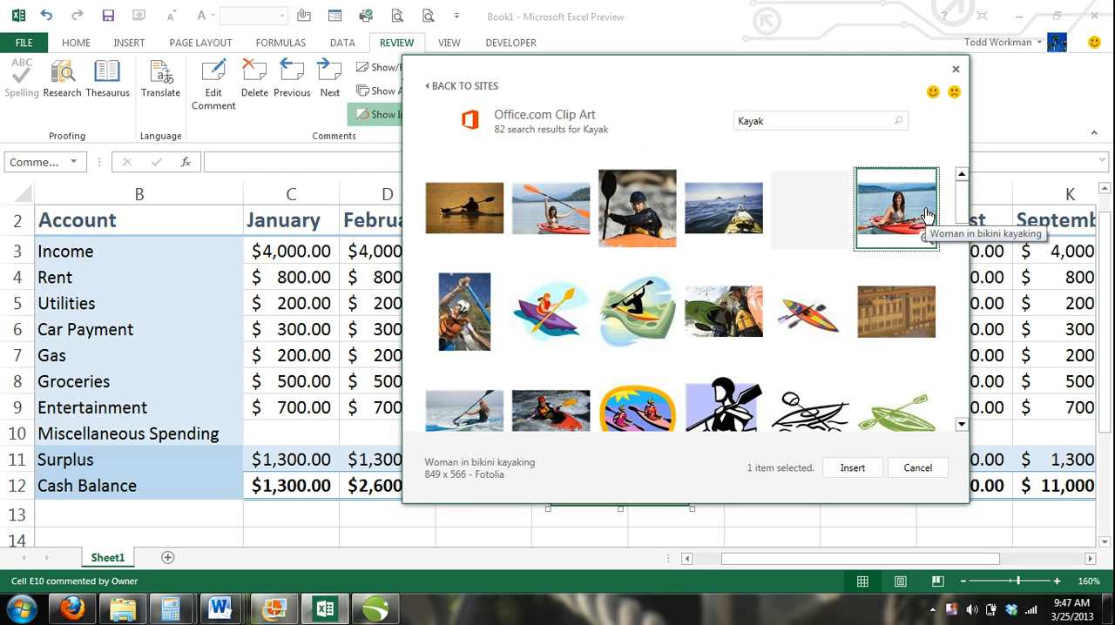
pyautogui.click(852, 467)
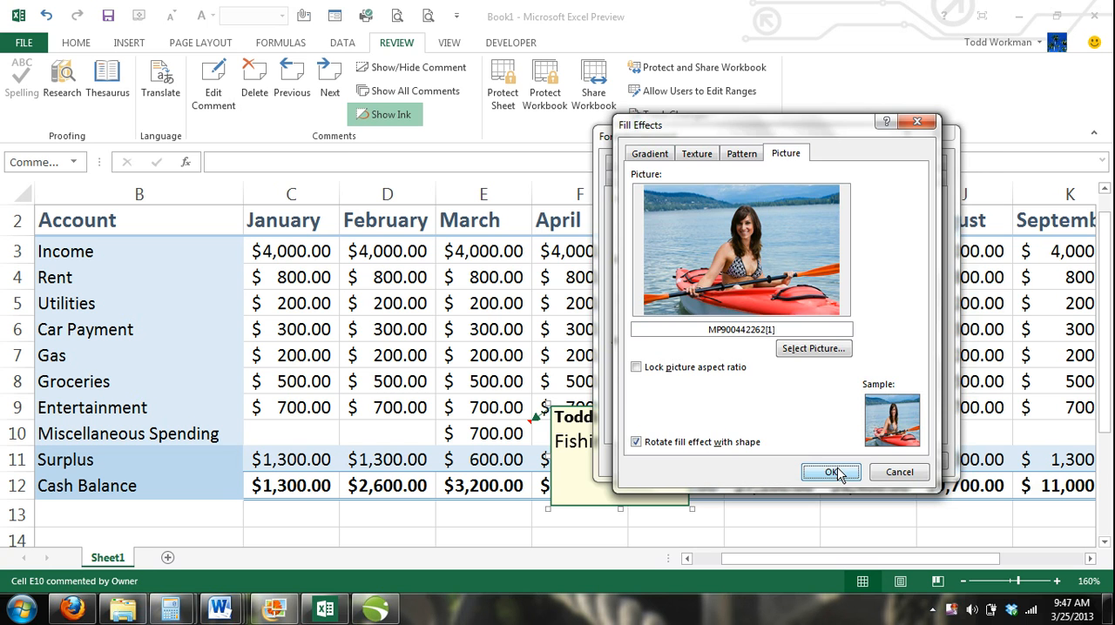
pyautogui.click(831, 470)
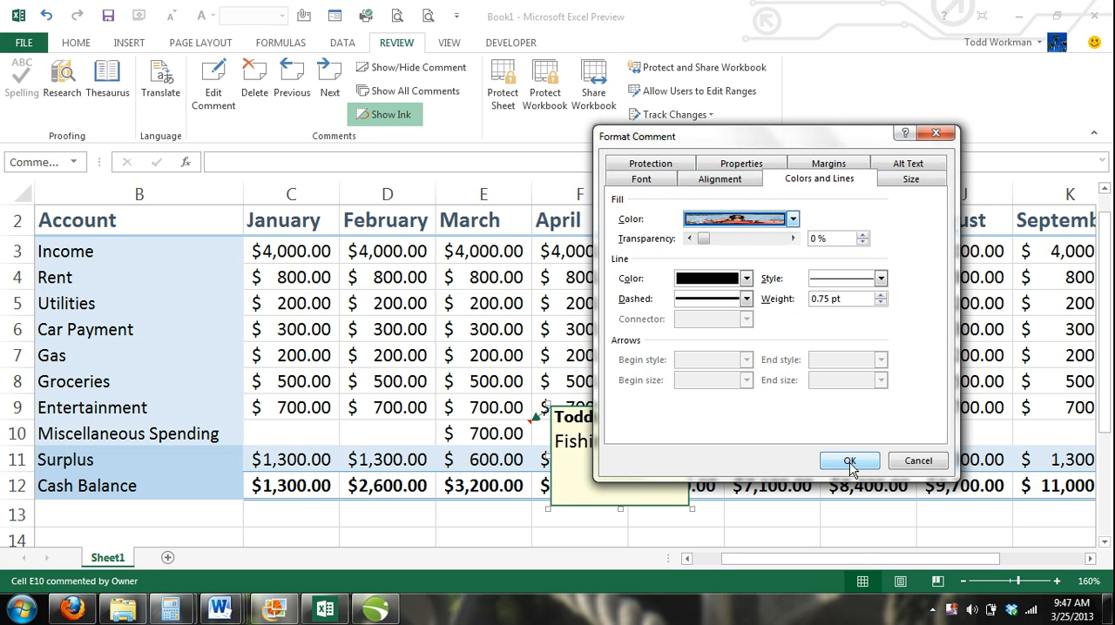
pyautogui.click(850, 460)
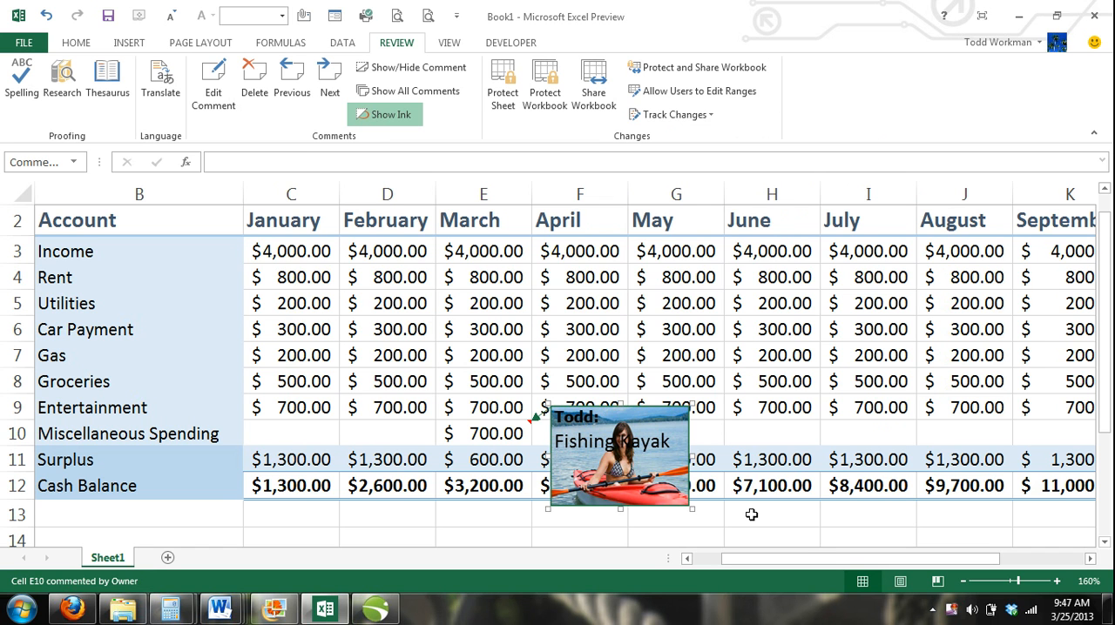
# Step: Leave the comment by selecting an empty cell so the kayak comment hides
pyautogui.scroll(-3)
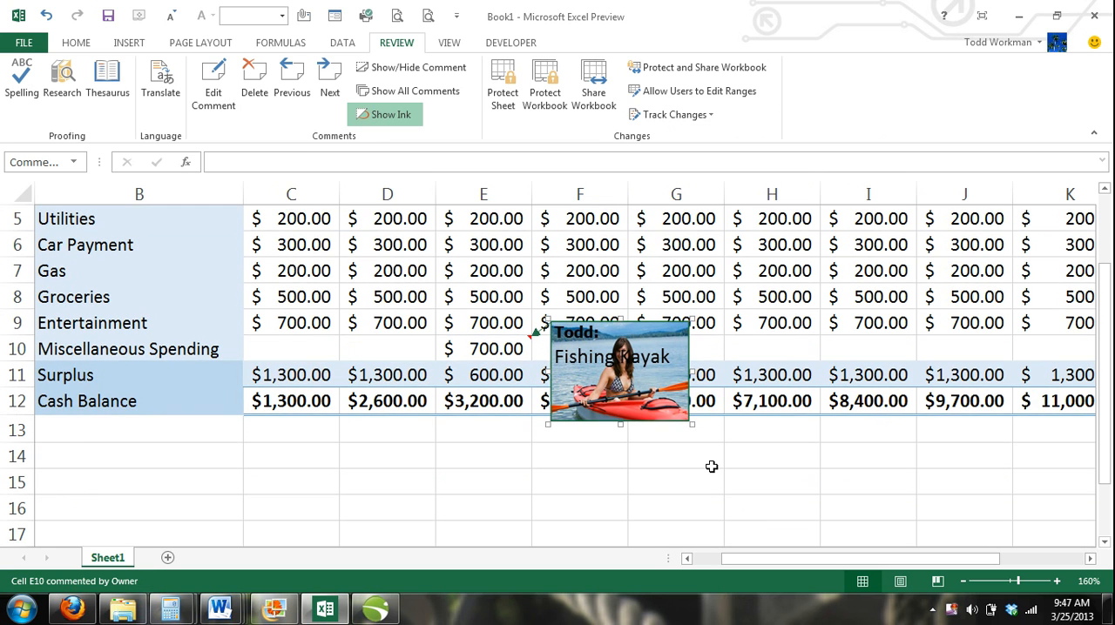
pyautogui.moveTo(700, 453)
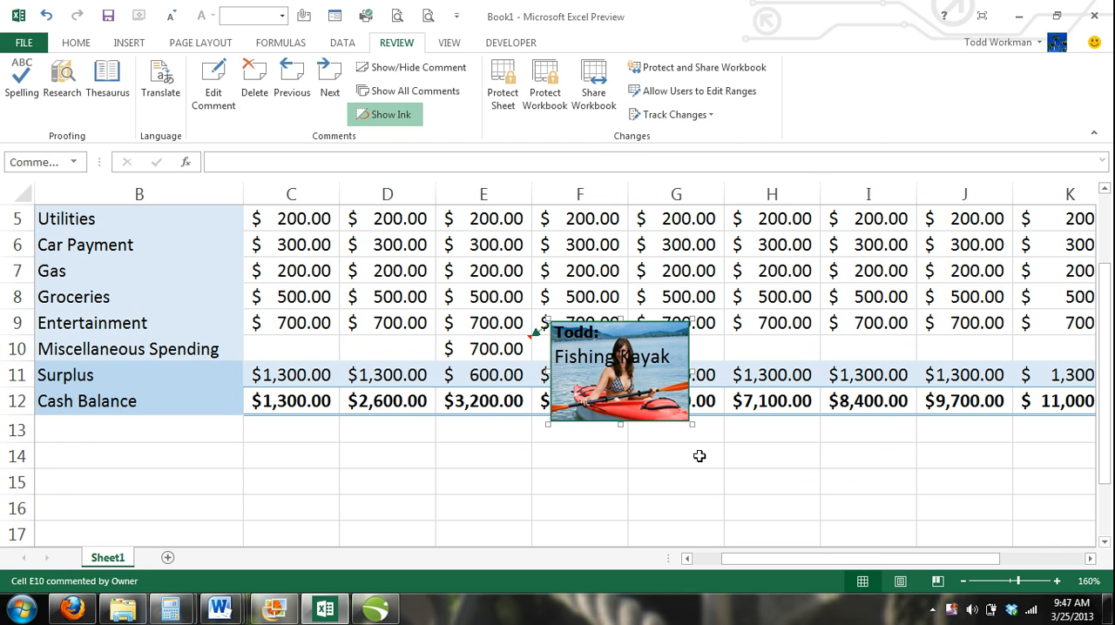
pyautogui.click(686, 470)
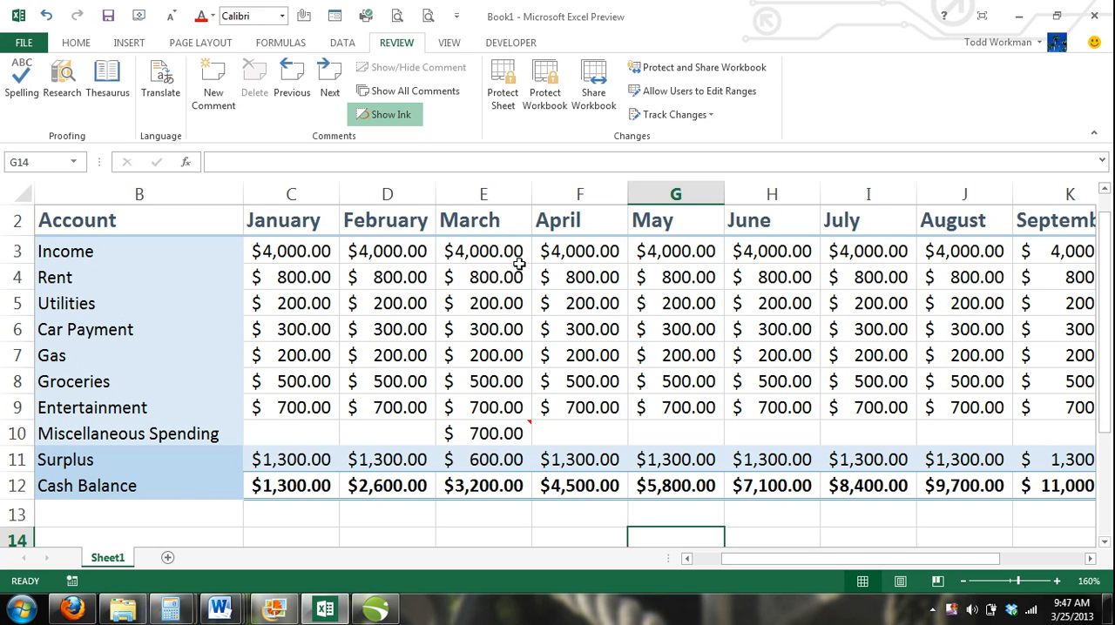
pyautogui.moveTo(457, 20)
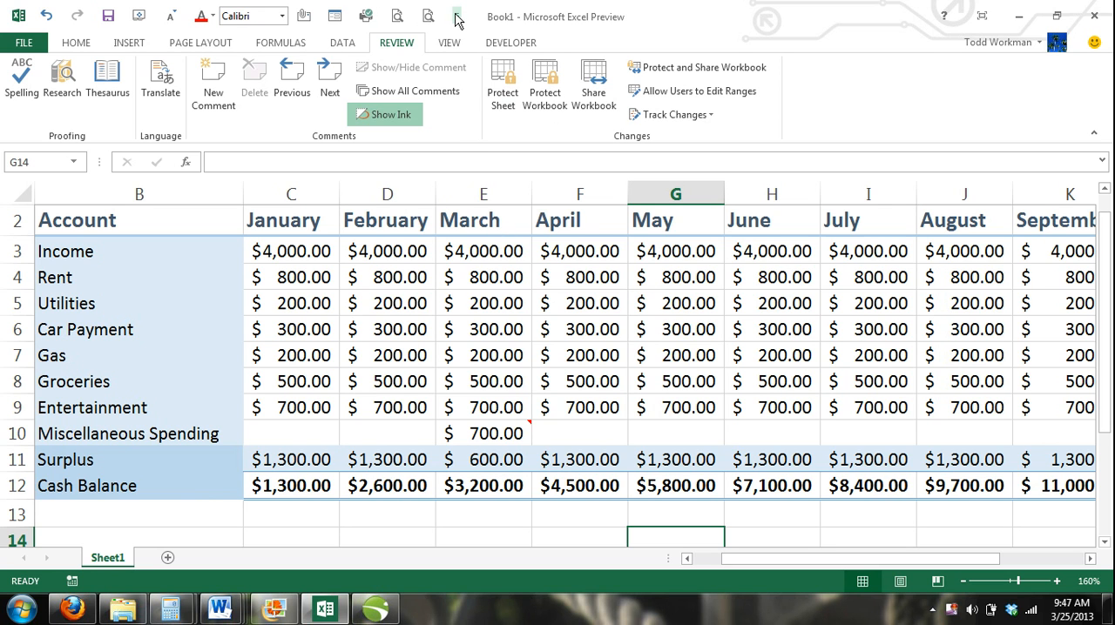
# Step: In Excel Options, pick the Drawing Tools | Format Tab category and select Change Shape for the Quick Access Toolbar
pyautogui.click(456, 17)
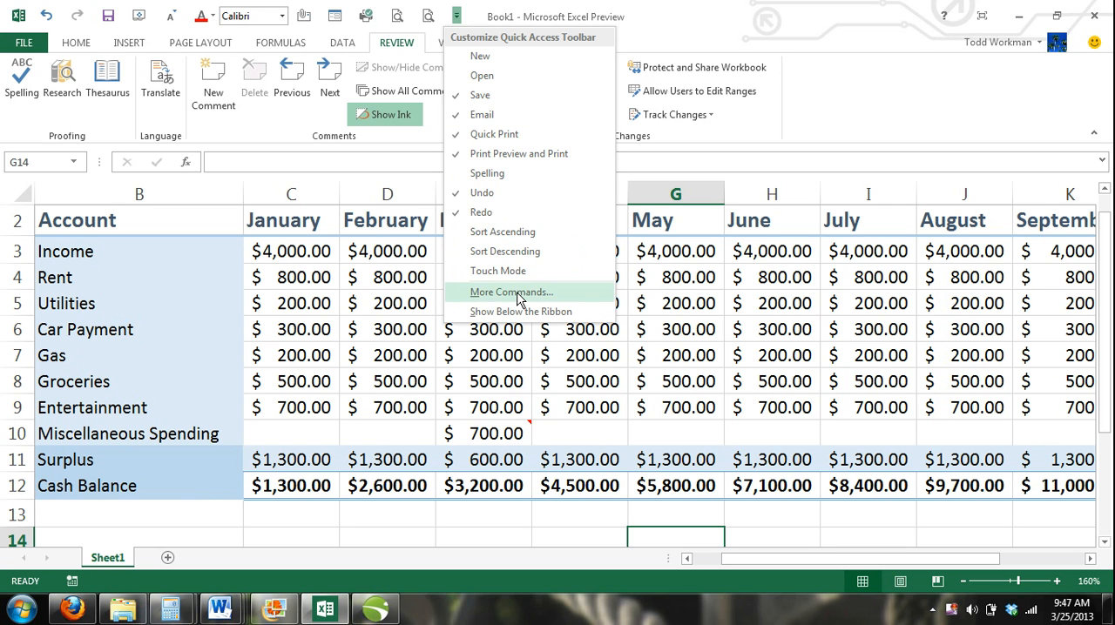
pyautogui.click(511, 292)
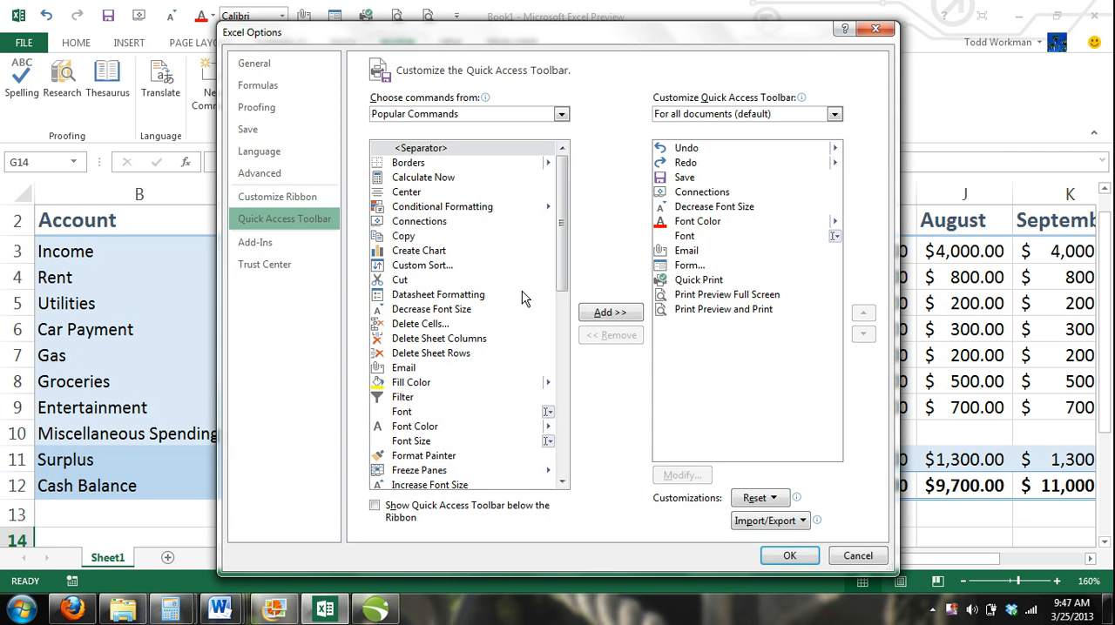
pyautogui.moveTo(593, 132)
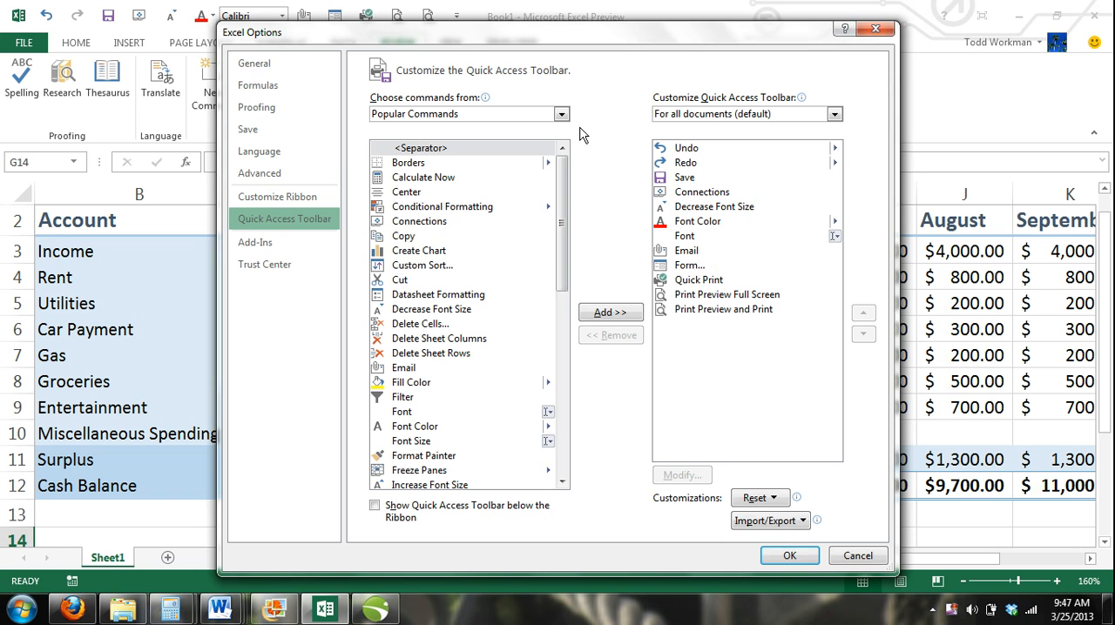
pyautogui.moveTo(583, 143)
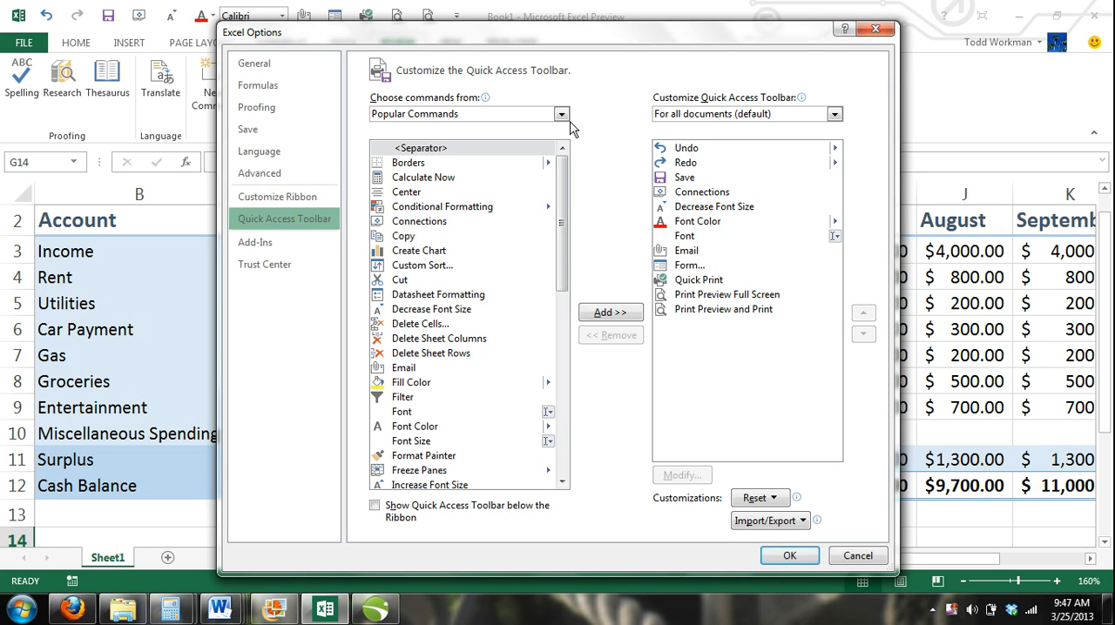
pyautogui.click(561, 115)
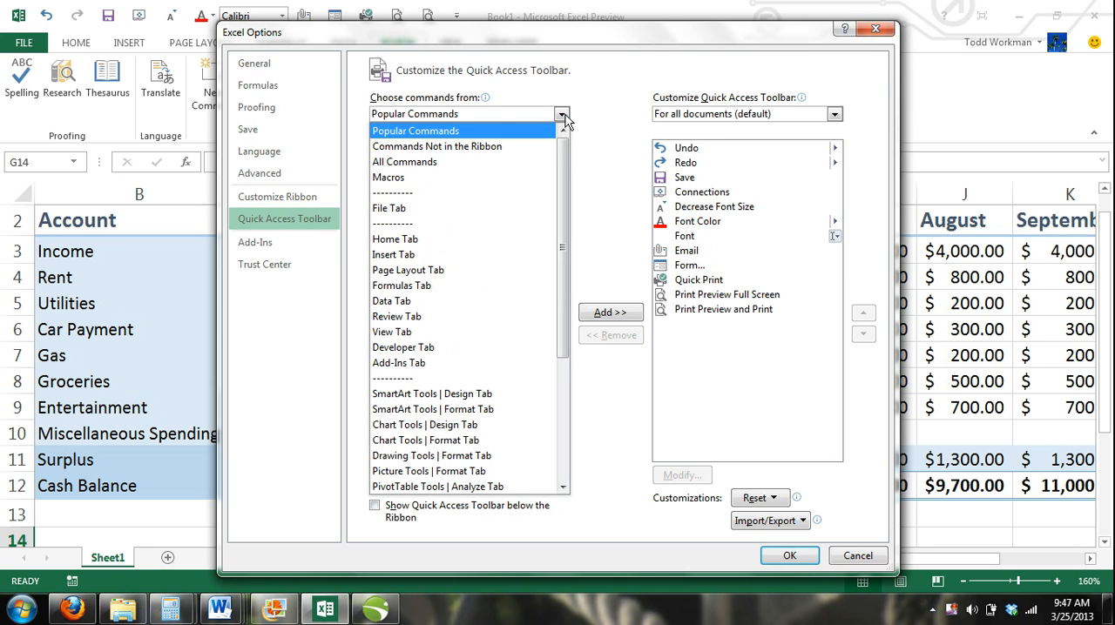
pyautogui.click(390, 208)
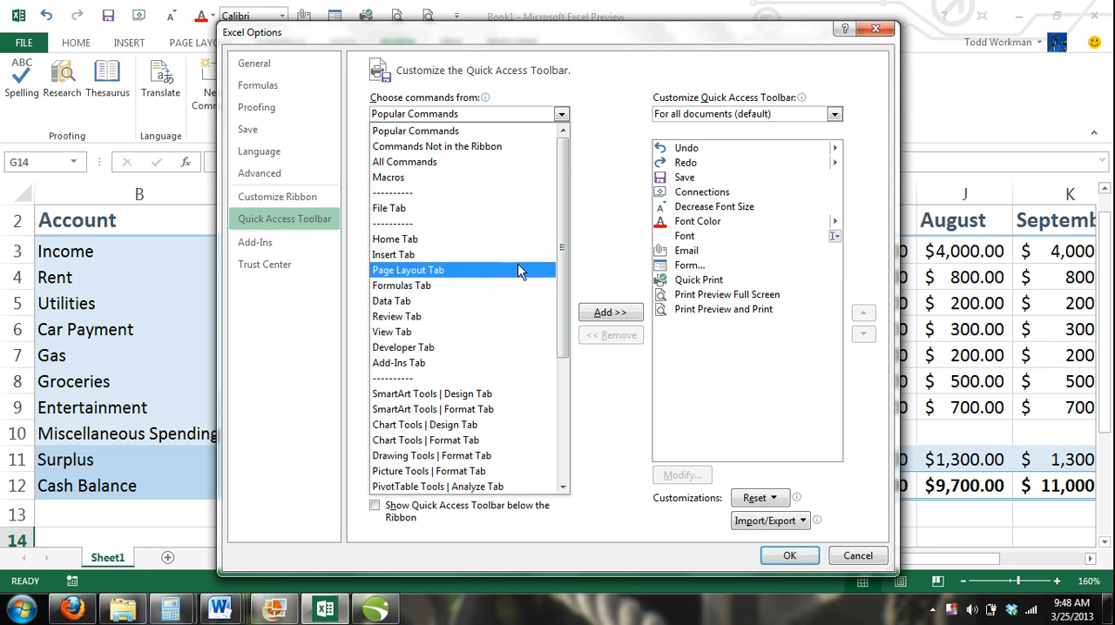
pyautogui.click(432, 457)
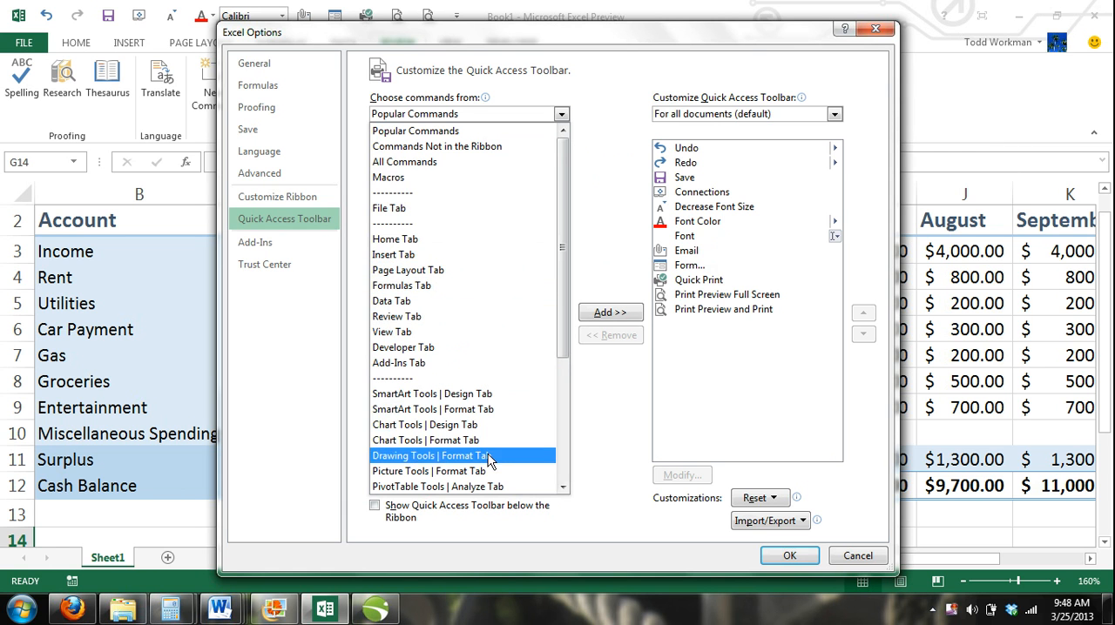
pyautogui.click(463, 457)
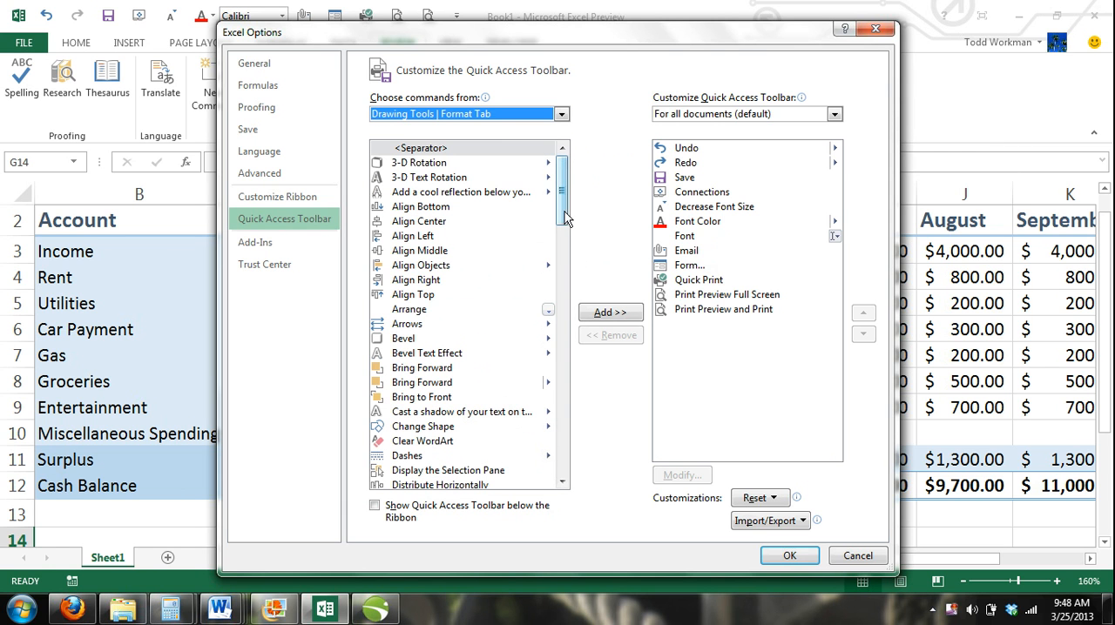
pyautogui.scroll(-3)
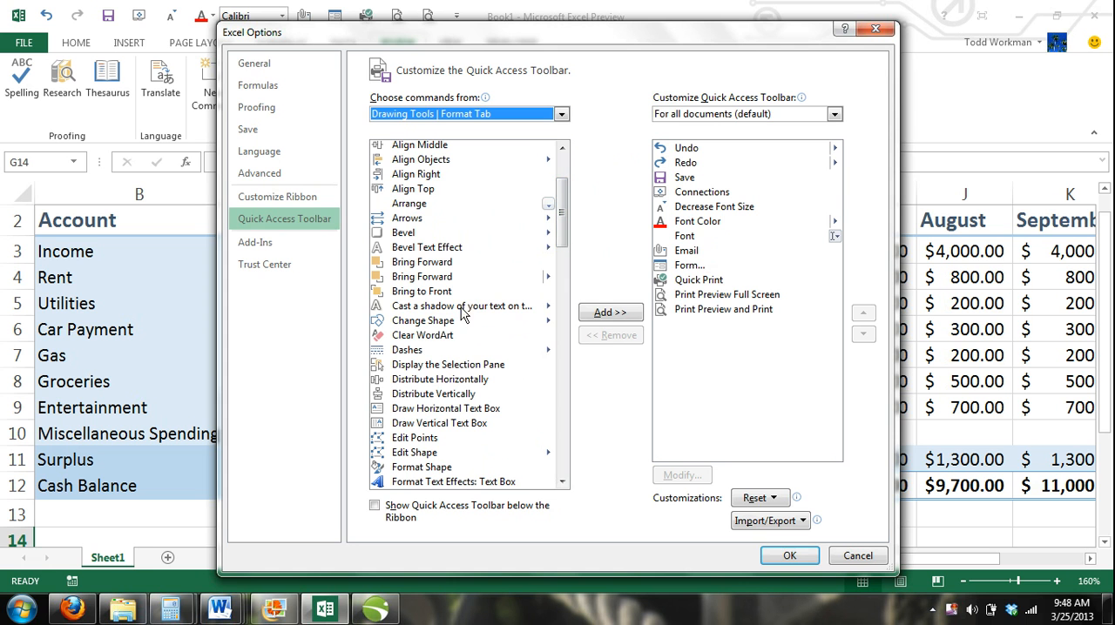
pyautogui.click(610, 312)
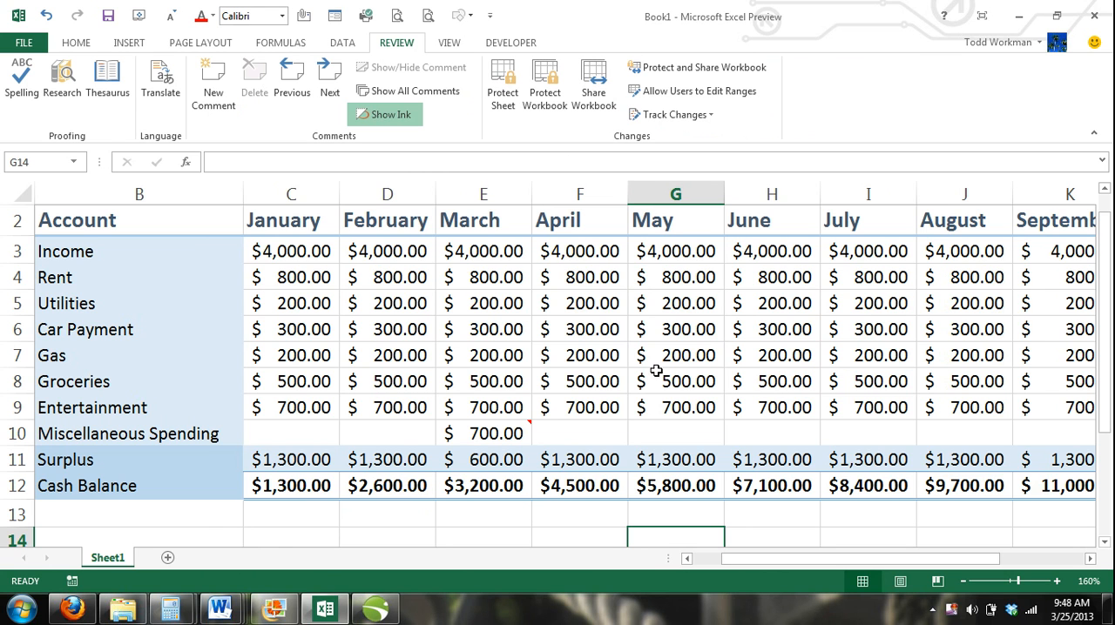
# Step: Edit the E10 comment, reshape its box into a cube via Change Shape and finish
pyautogui.click(496, 433)
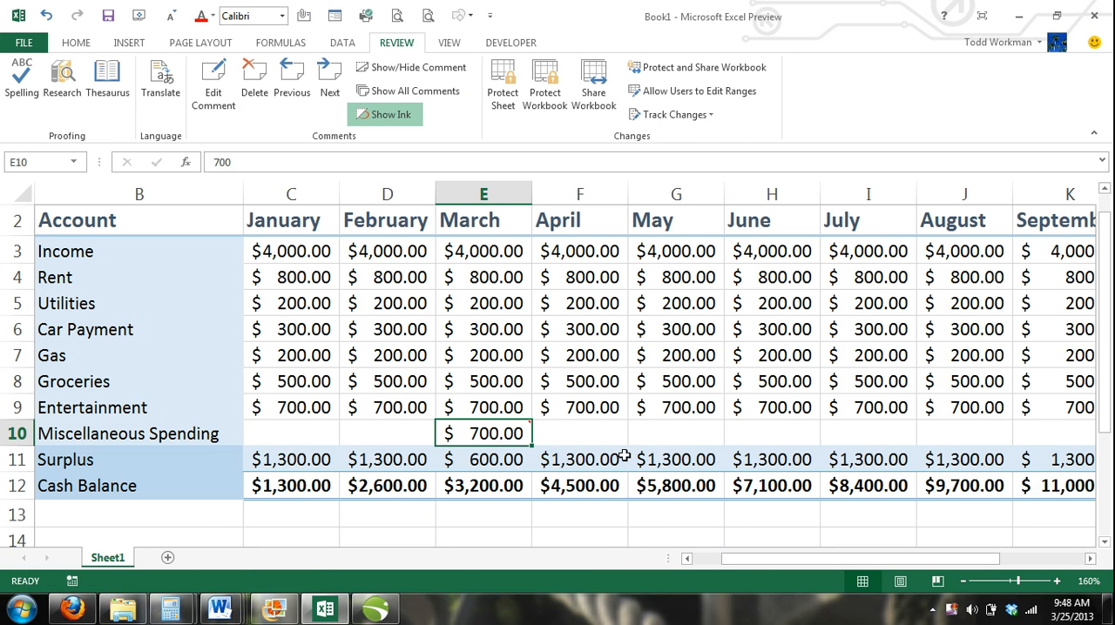
pyautogui.moveTo(496, 434)
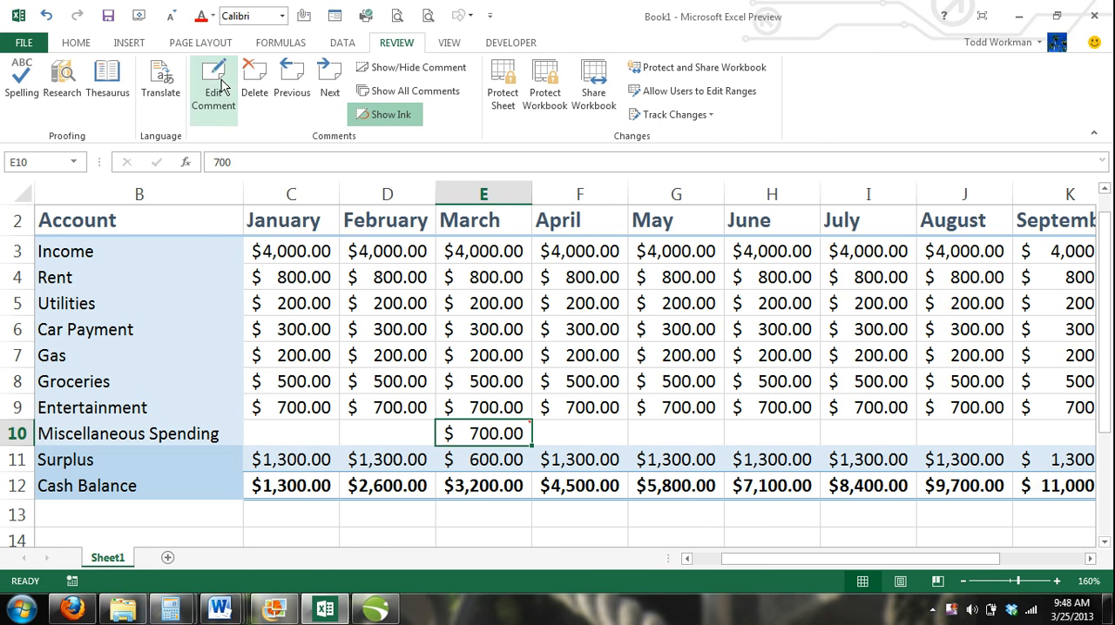
pyautogui.click(212, 79)
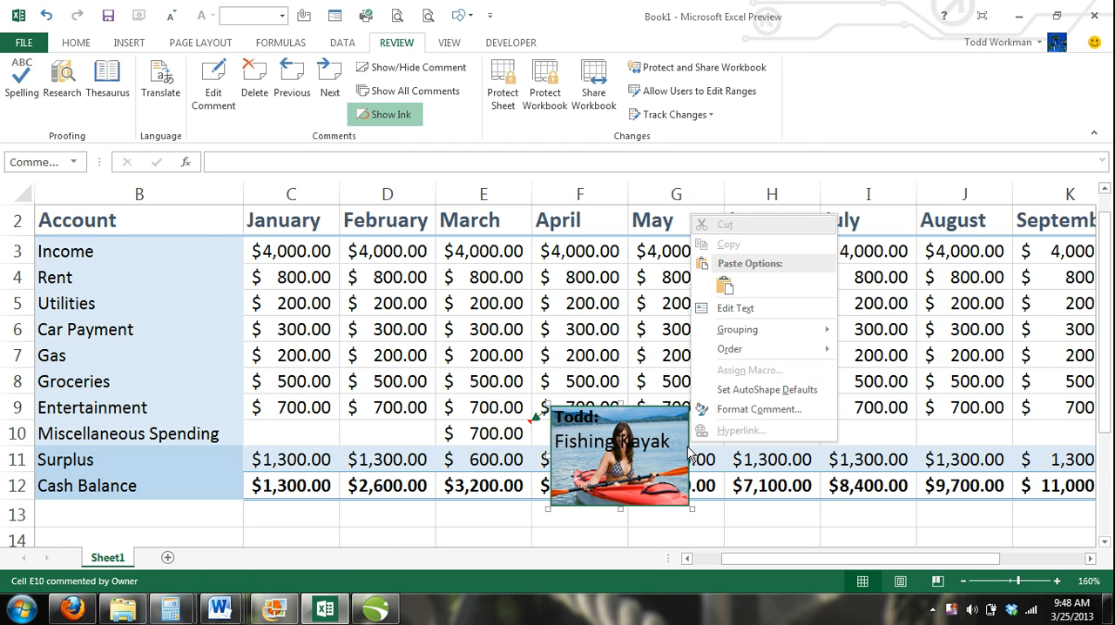
pyautogui.click(688, 453)
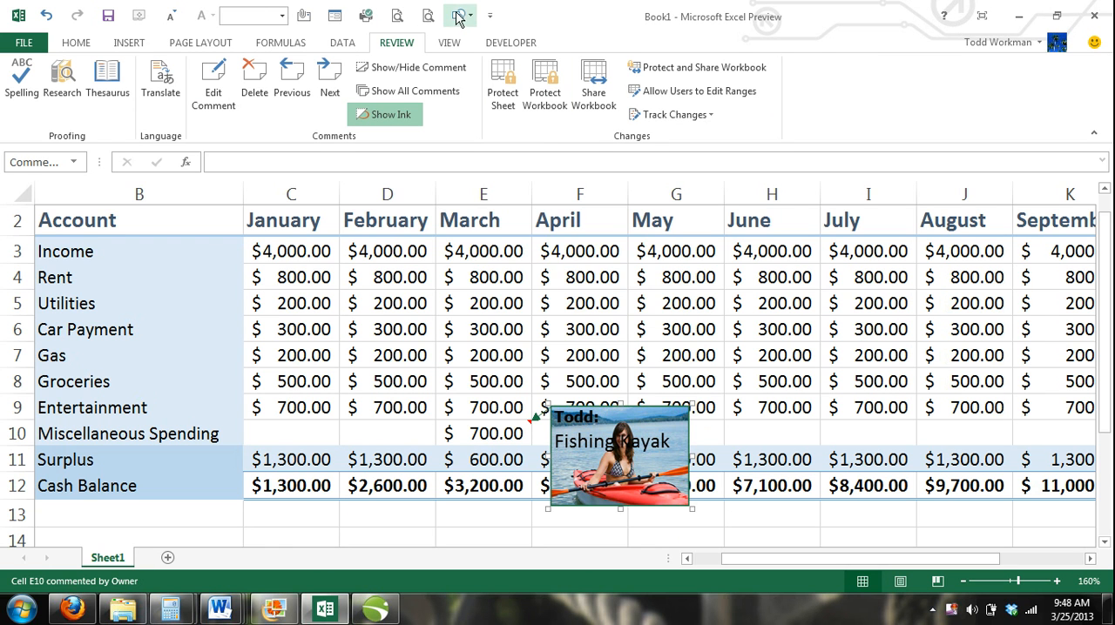
pyautogui.click(457, 15)
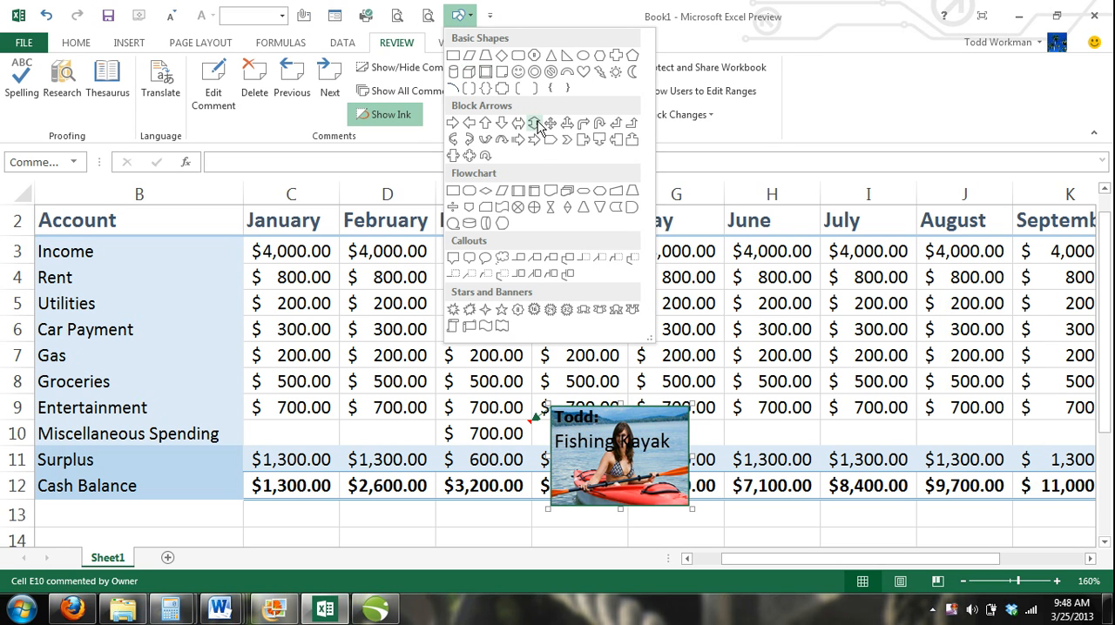
pyautogui.moveTo(535, 140)
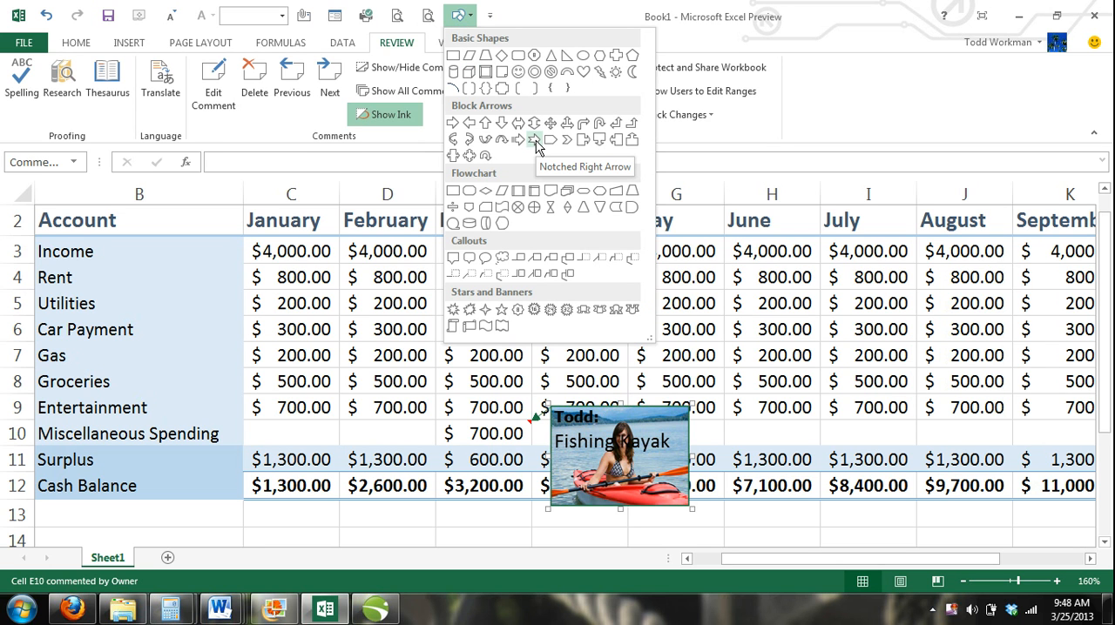
pyautogui.moveTo(516, 74)
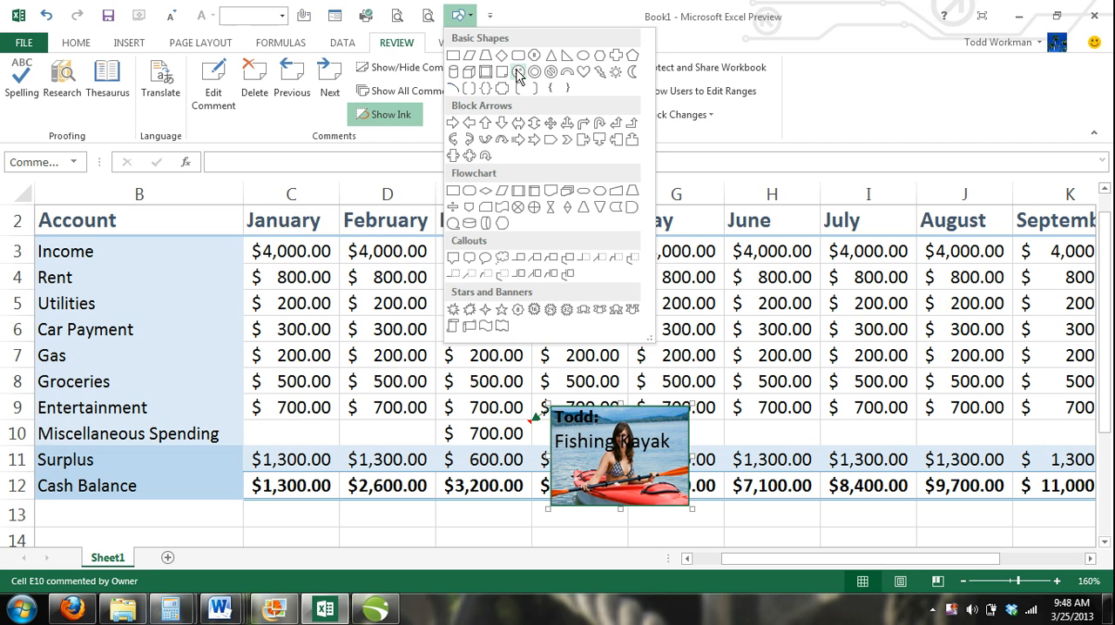
pyautogui.moveTo(469, 73)
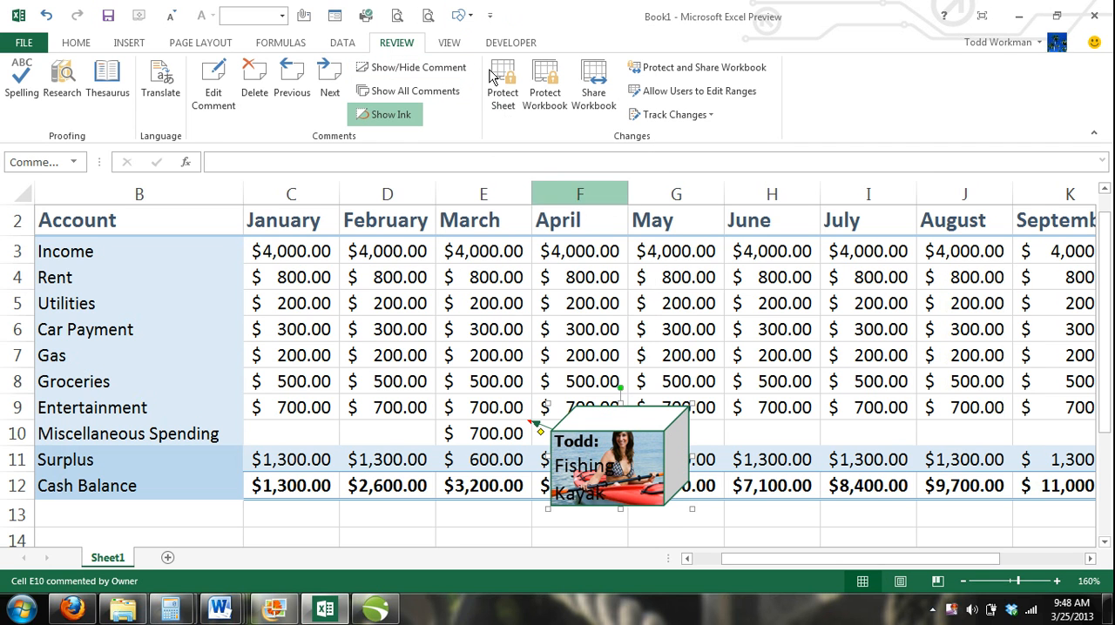
pyautogui.click(454, 14)
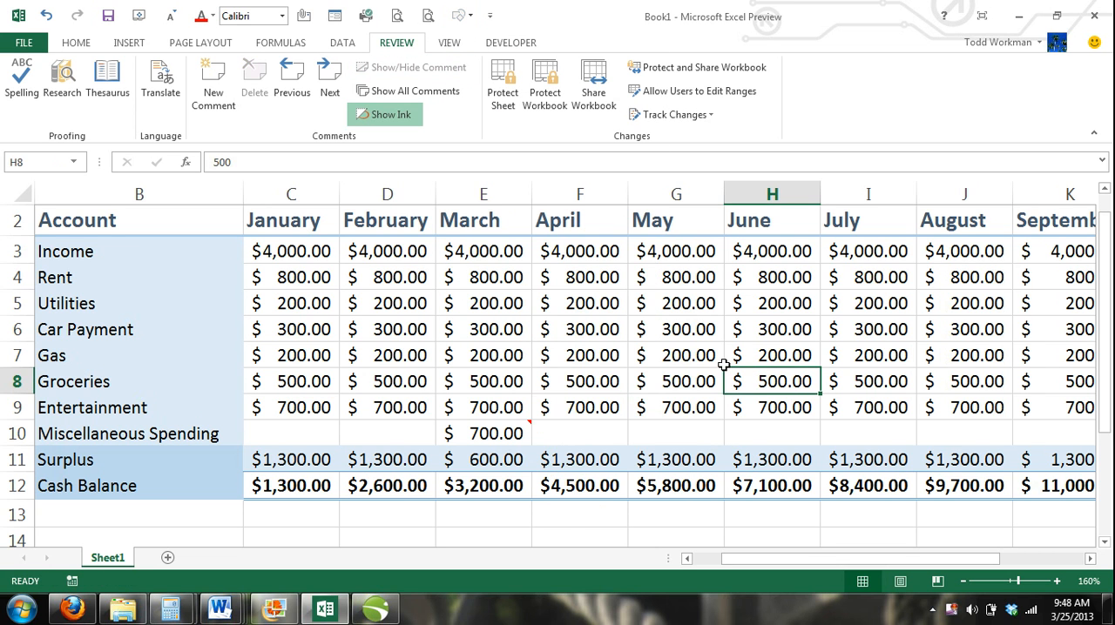
pyautogui.moveTo(491, 429)
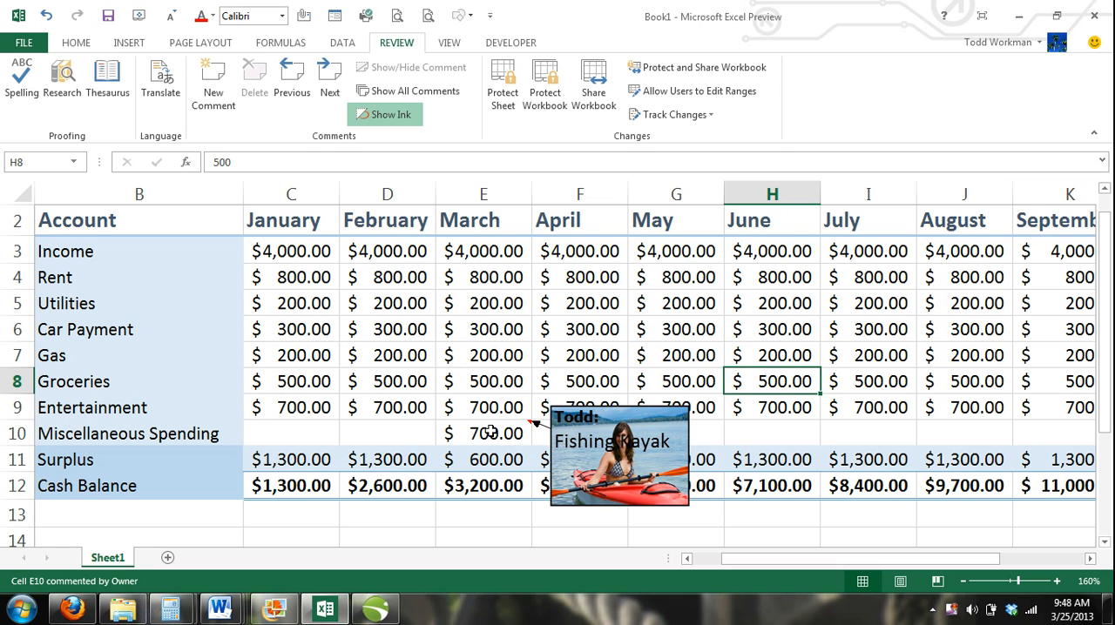
pyautogui.click(485, 432)
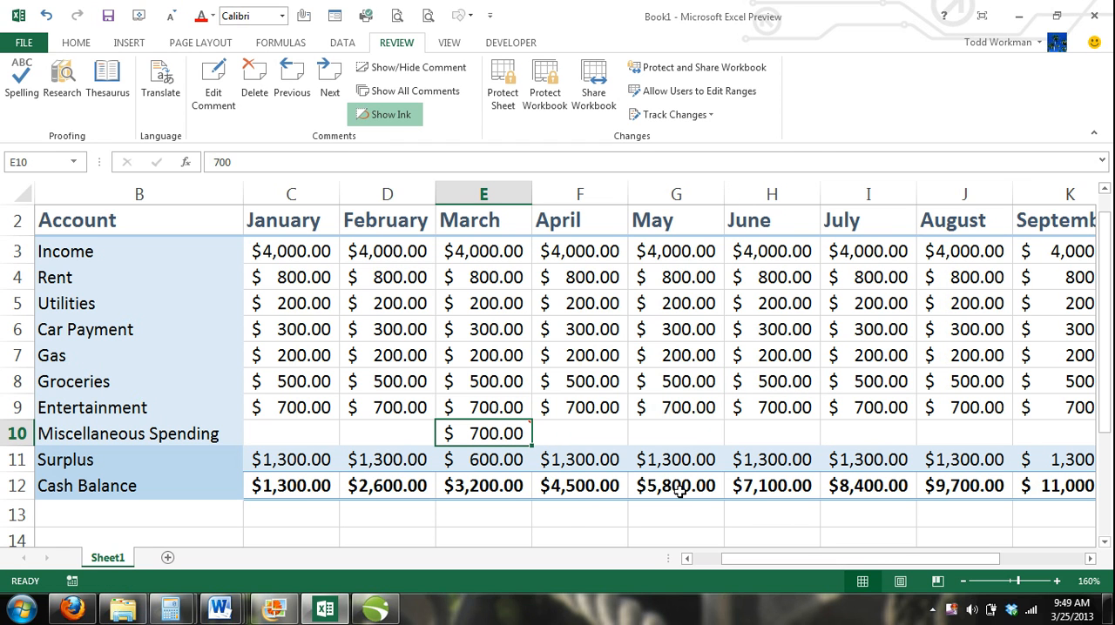
pyautogui.moveTo(678, 489)
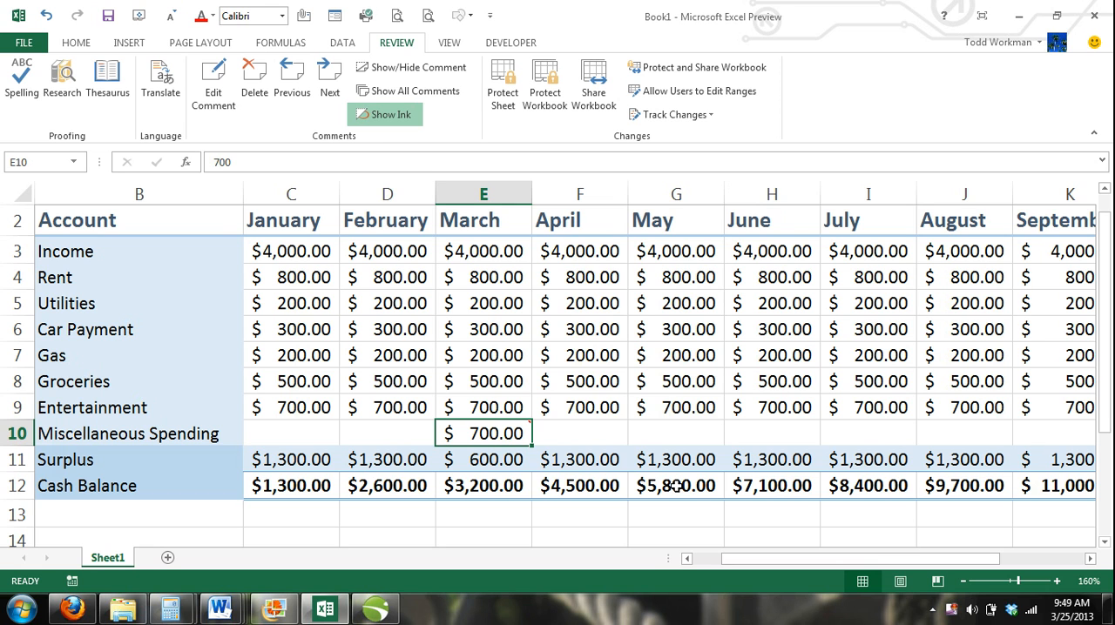
# Step: From Page Layout, open Page Setup's Sheet page and drop down the comment printing choices
pyautogui.click(200, 42)
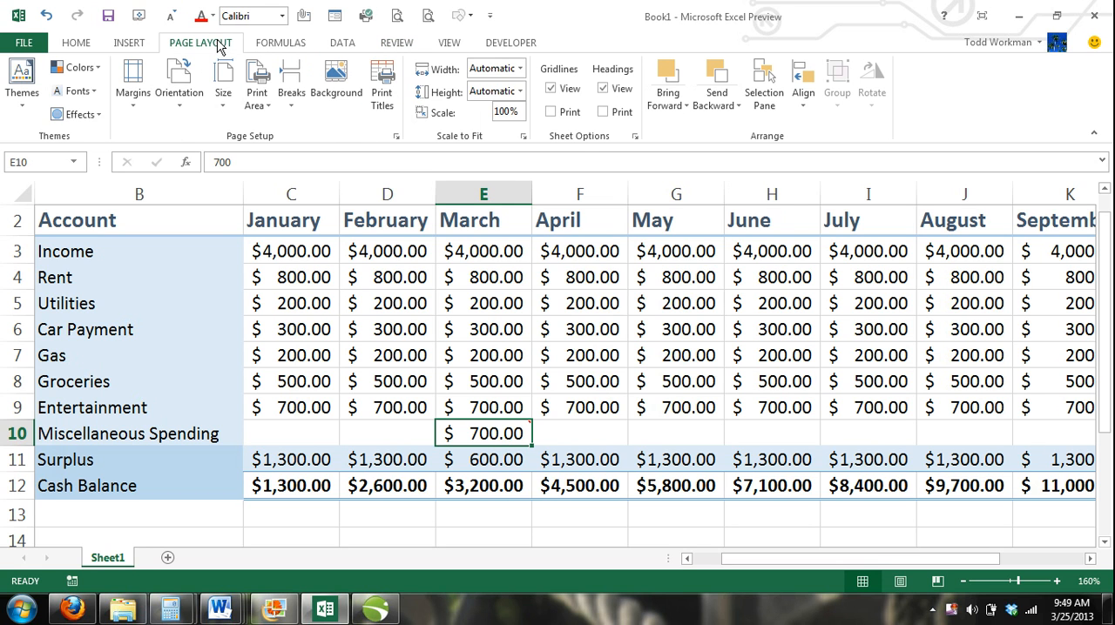
pyautogui.moveTo(382, 83)
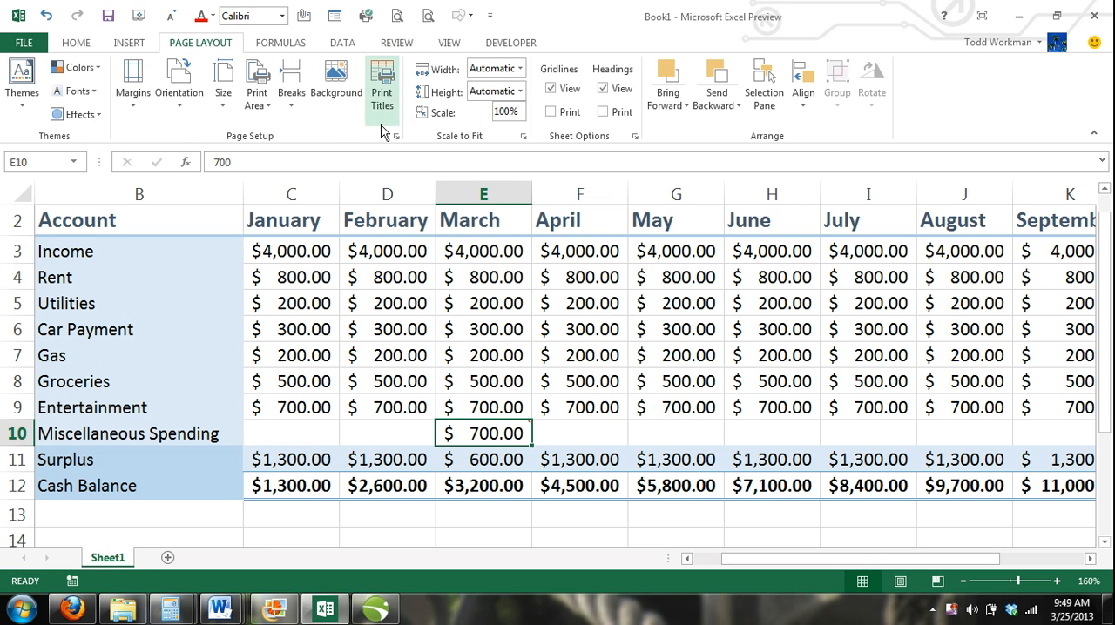
pyautogui.click(397, 136)
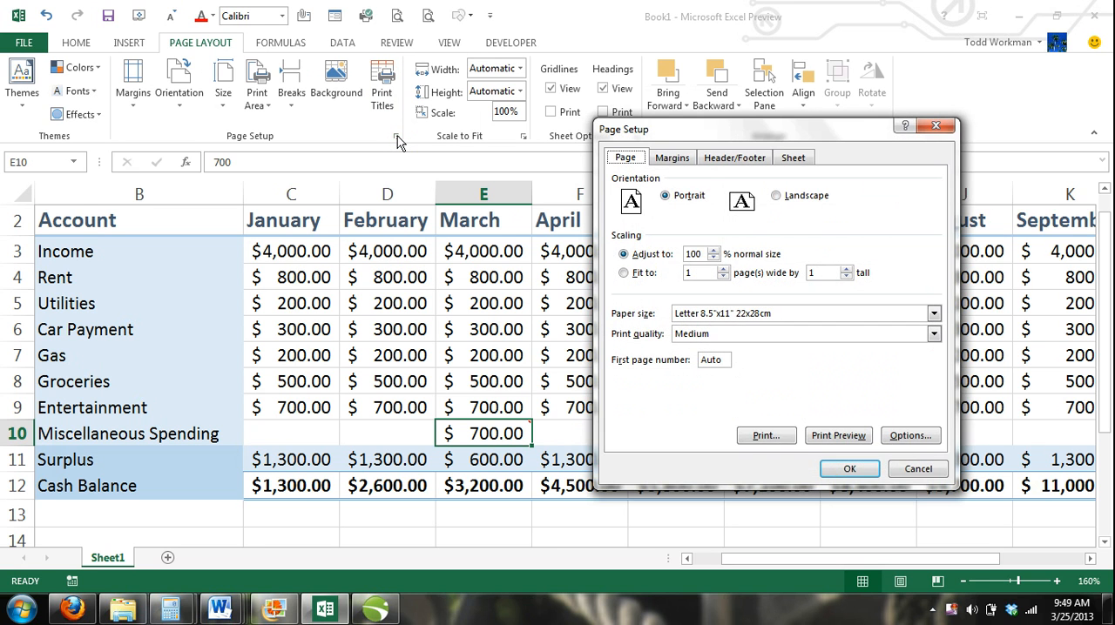
pyautogui.moveTo(694, 411)
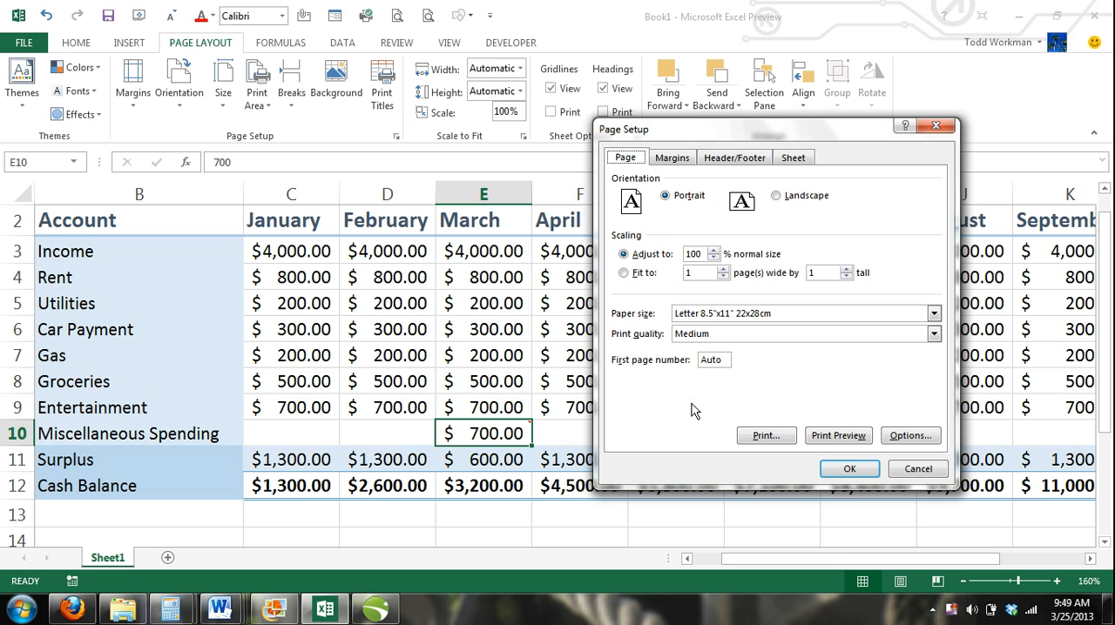
pyautogui.moveTo(690, 412)
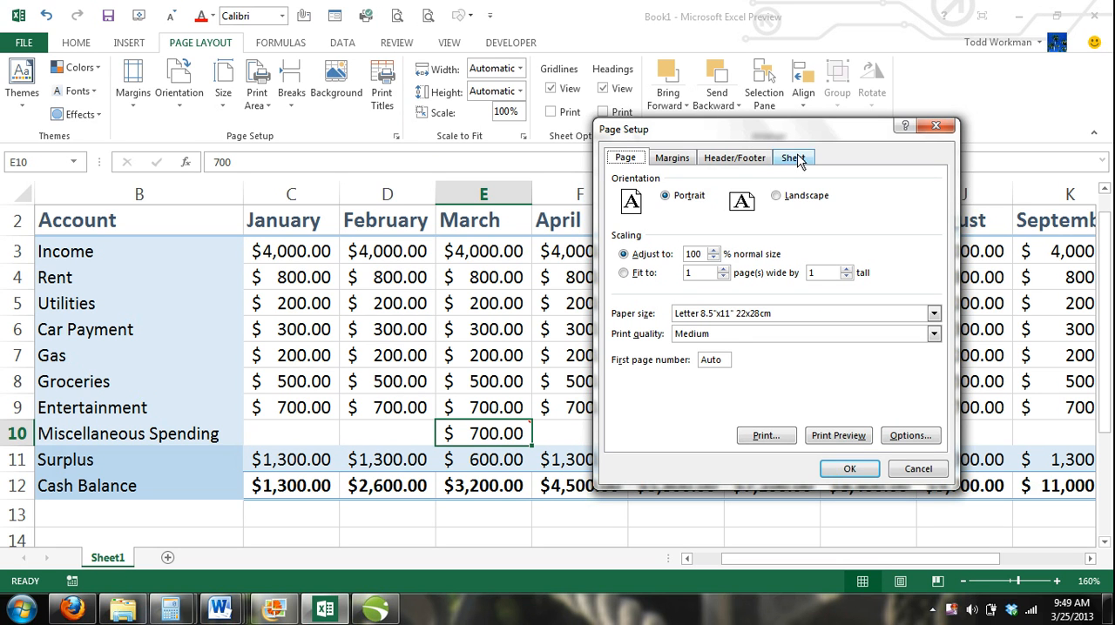
pyautogui.click(795, 158)
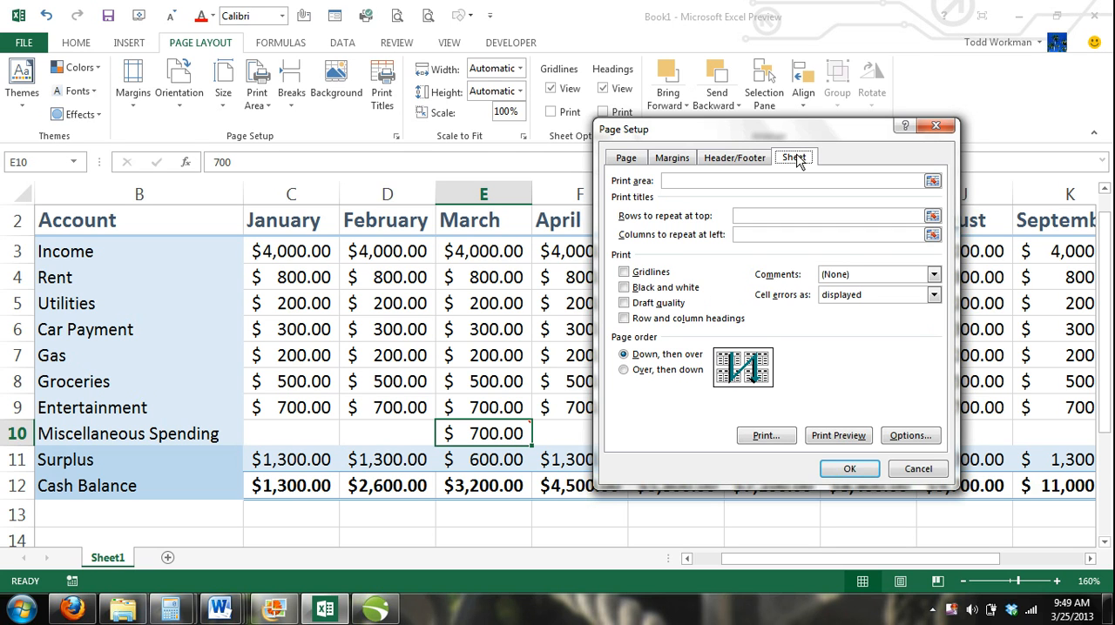
pyautogui.moveTo(781, 165)
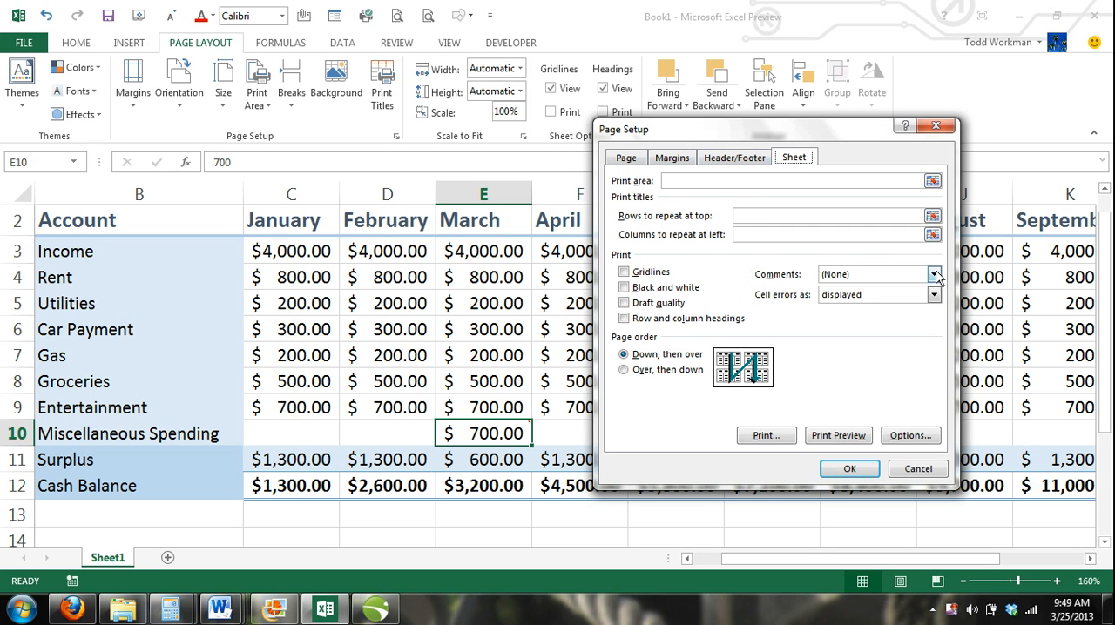
pyautogui.click(934, 273)
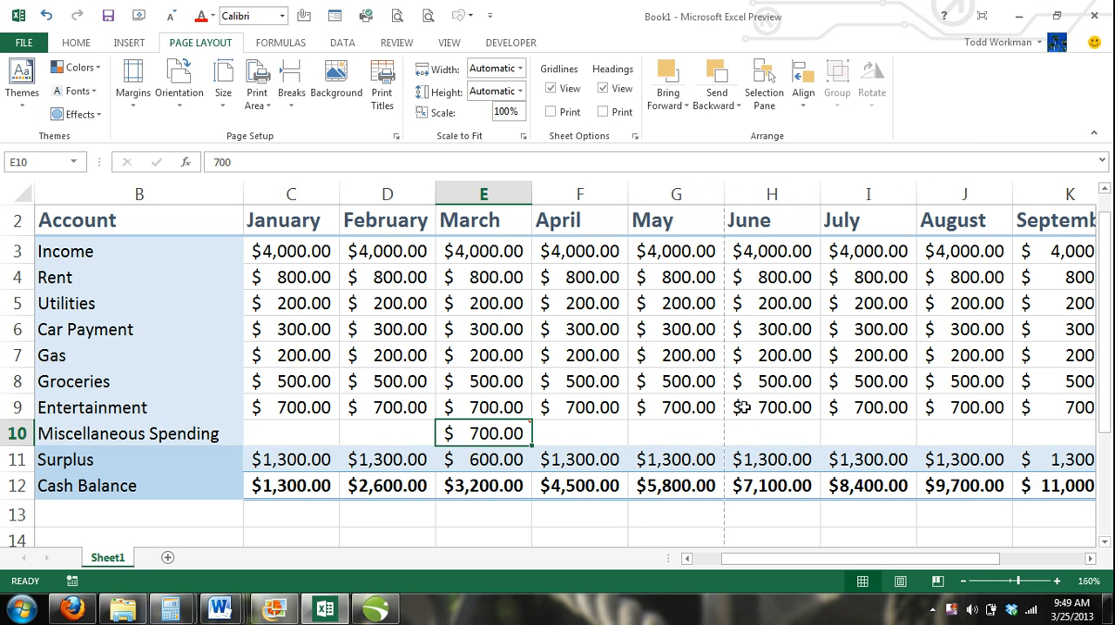
# Step: Reselect E10 and bring up its right-click actions to delete the comment
pyautogui.click(675, 330)
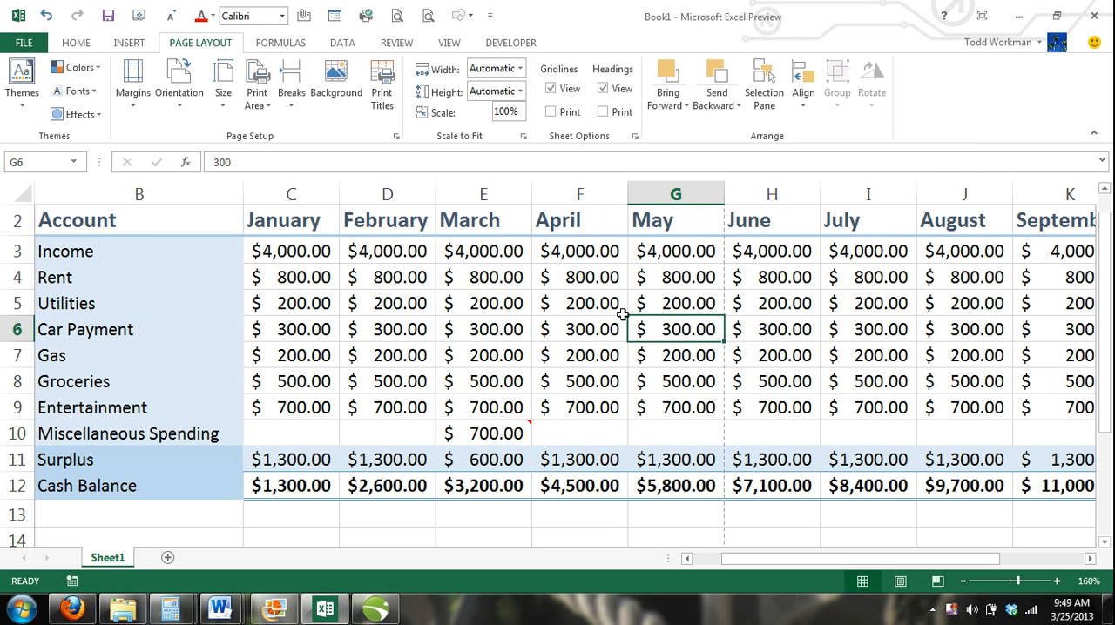
pyautogui.moveTo(496, 433)
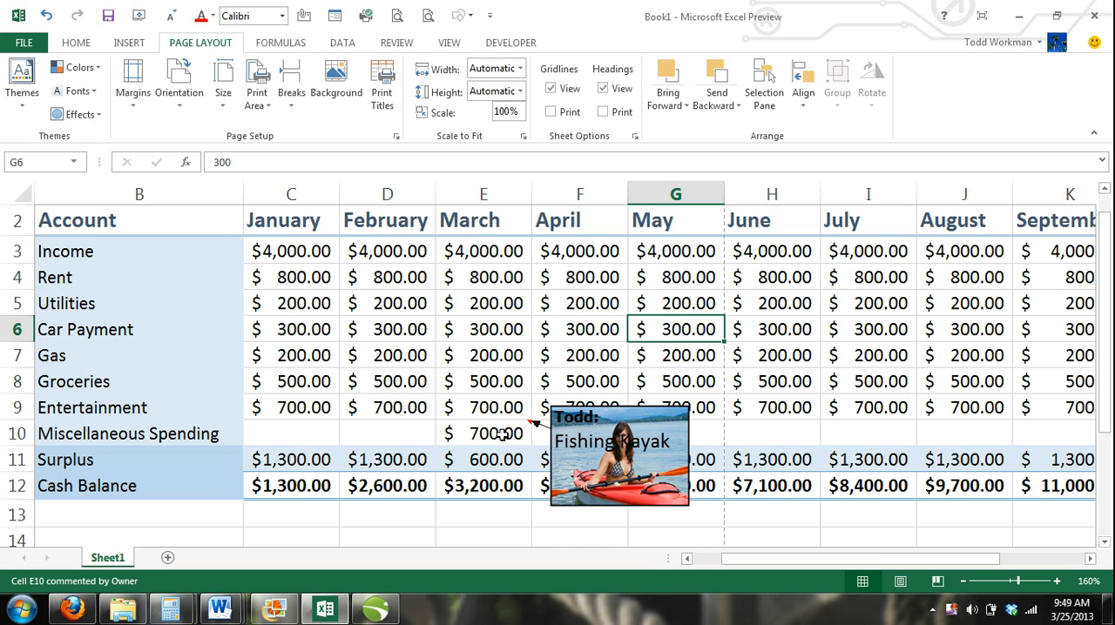
pyautogui.click(484, 432)
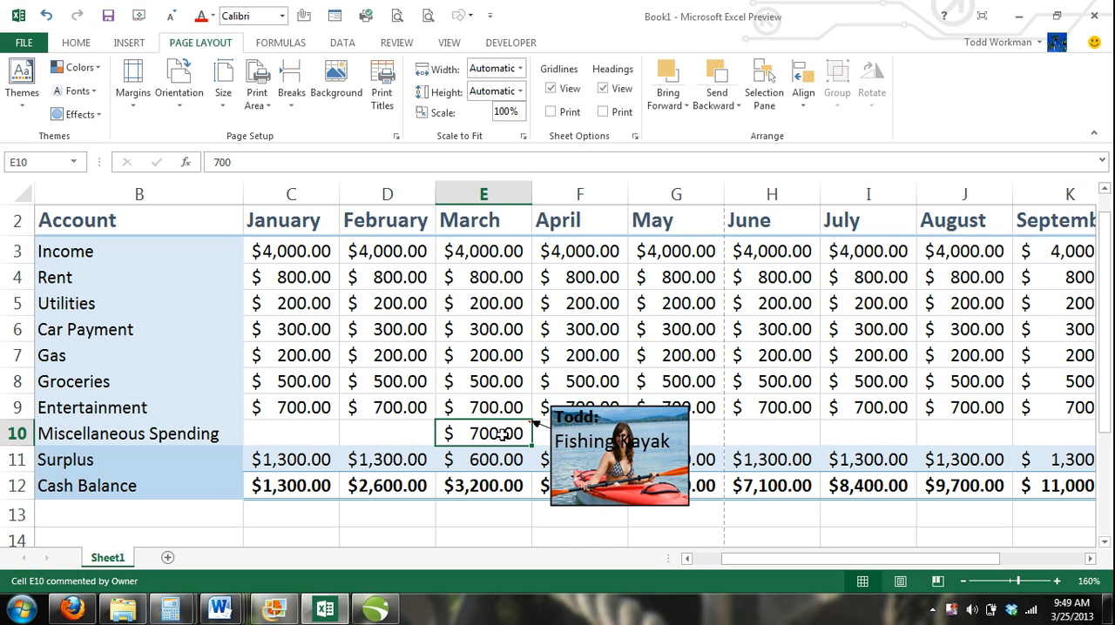
pyautogui.rightClick(485, 432)
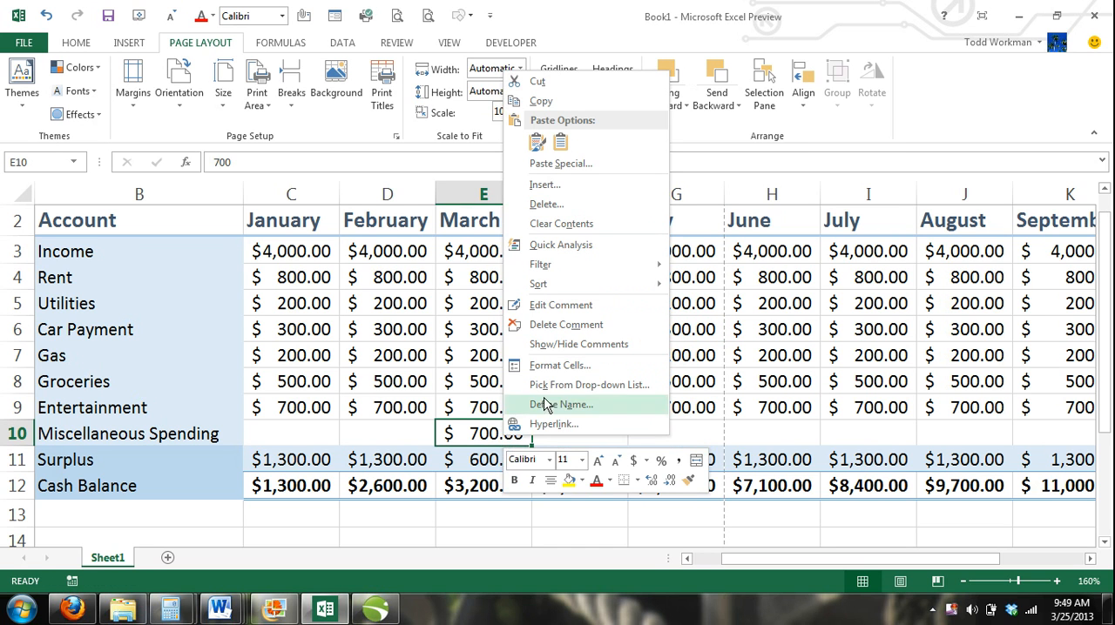
pyautogui.moveTo(566, 325)
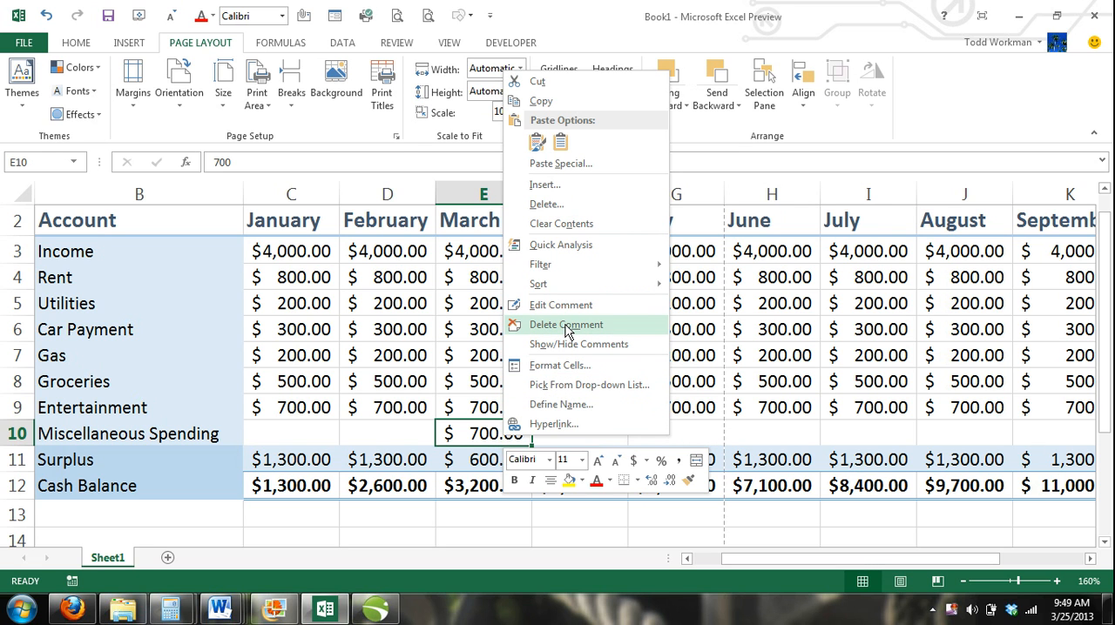